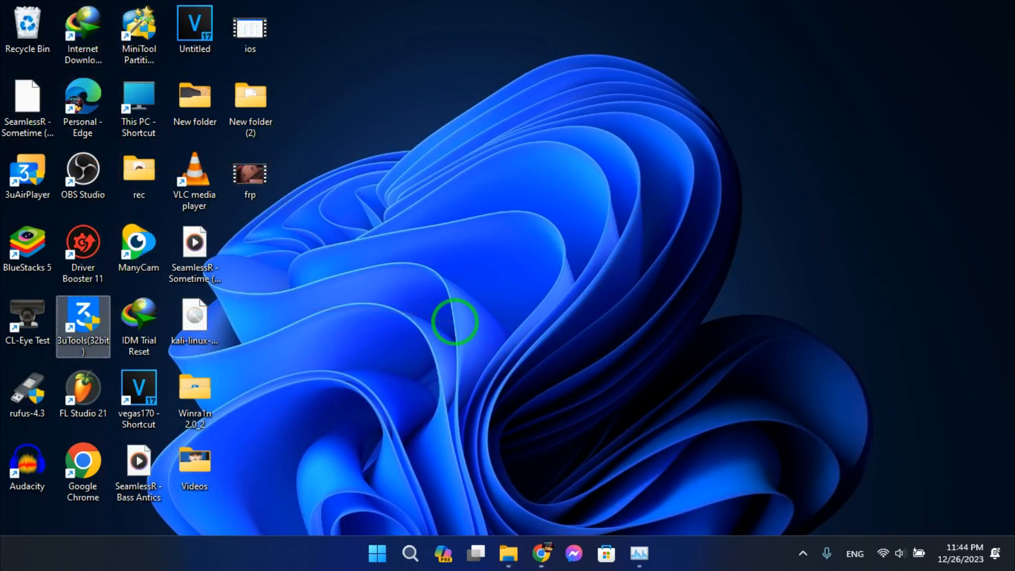
Launch 3uTools from its desktop icon to mirror the connected iPhone.
double_click(83, 326)
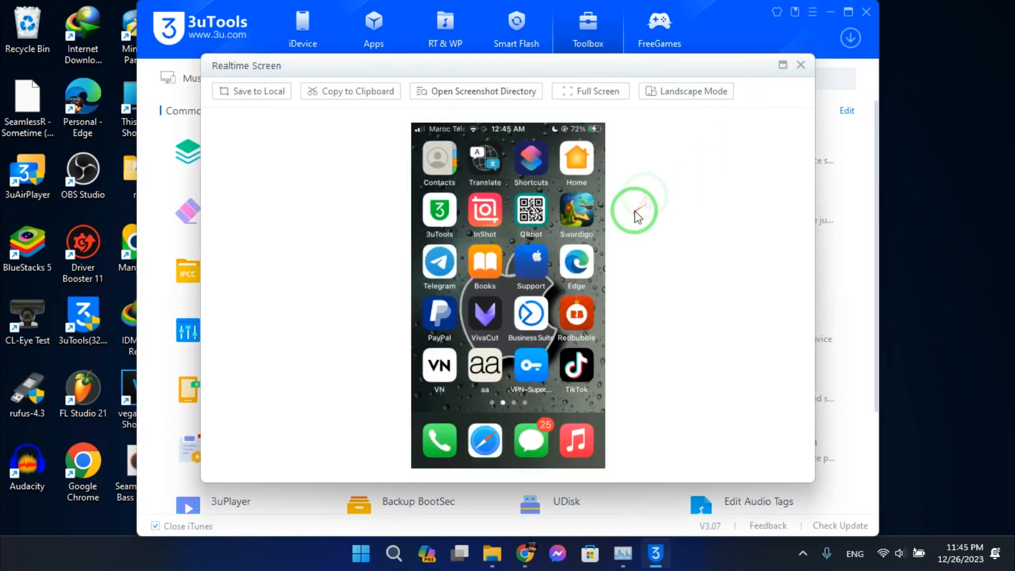
mouse_move(583, 220)
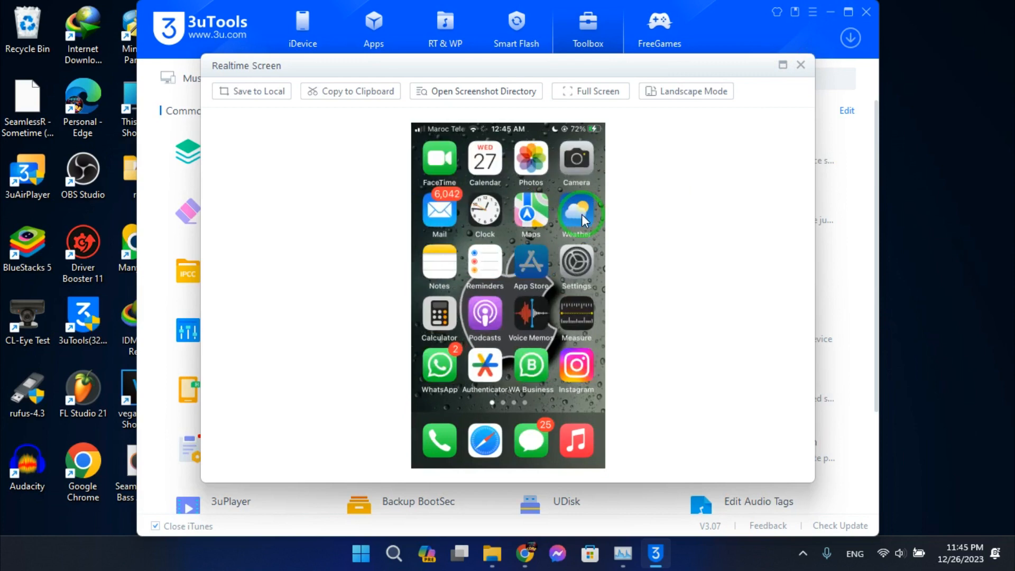
Search the iPhone App Store for 'camo' and open the Camo webcam app page.
left_click(580, 214)
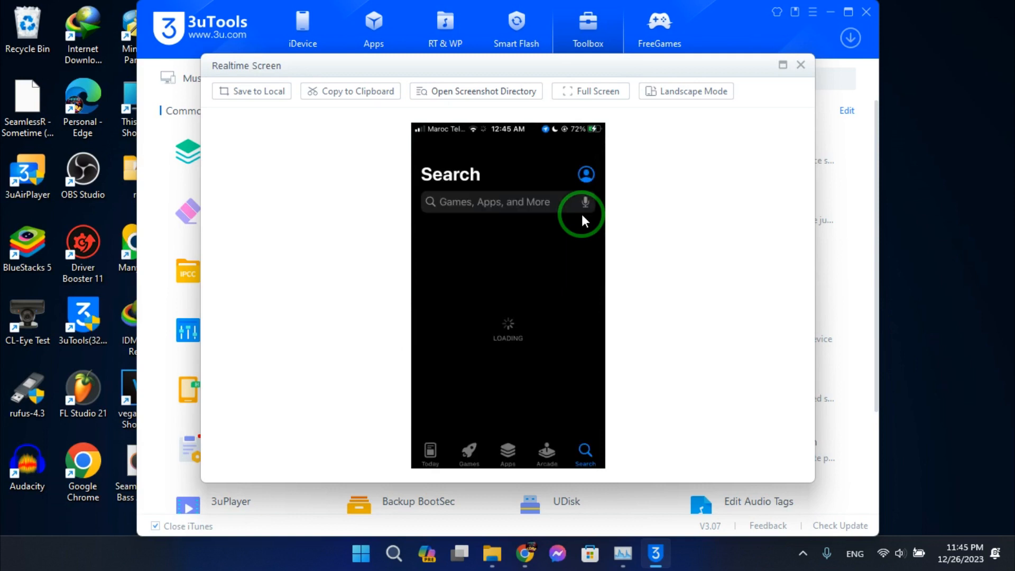
left_click(489, 201)
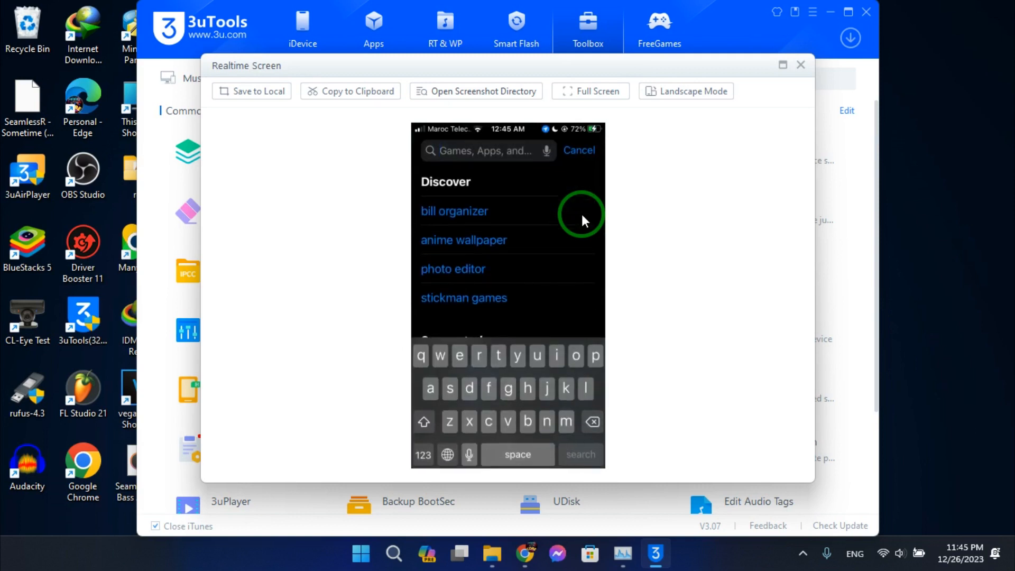
type("cam")
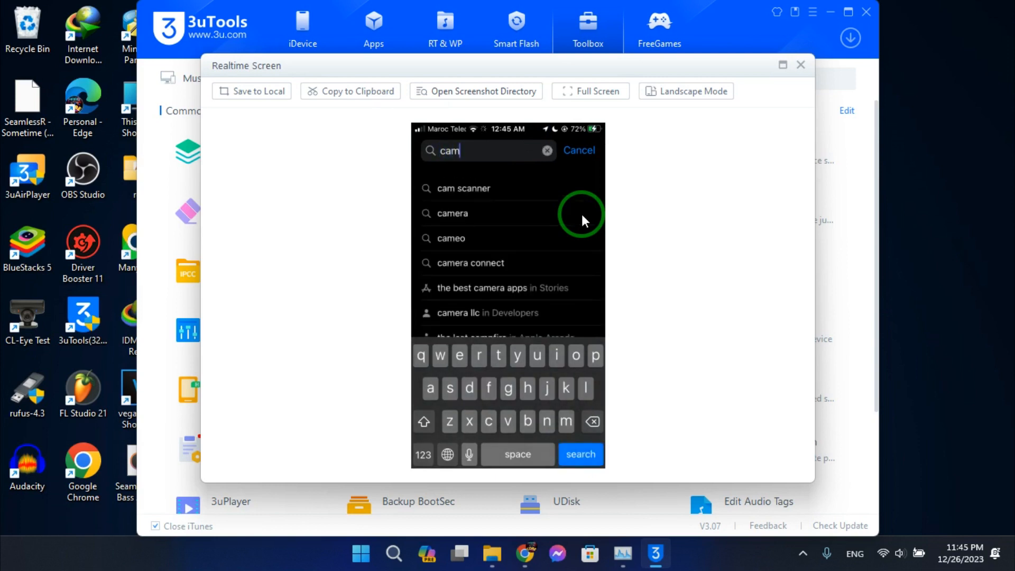
type("o")
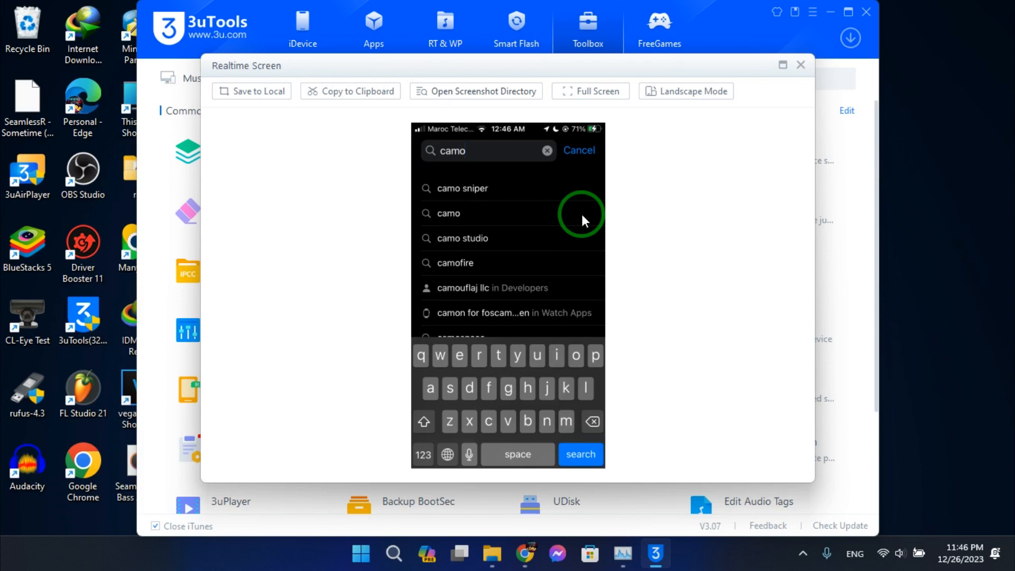
left_click(579, 454)
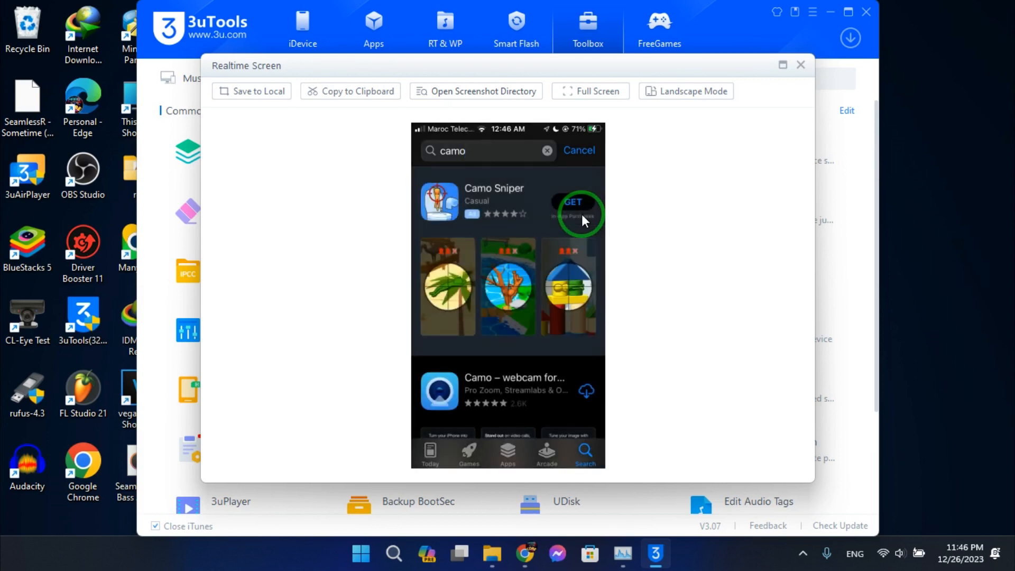
left_click(509, 389)
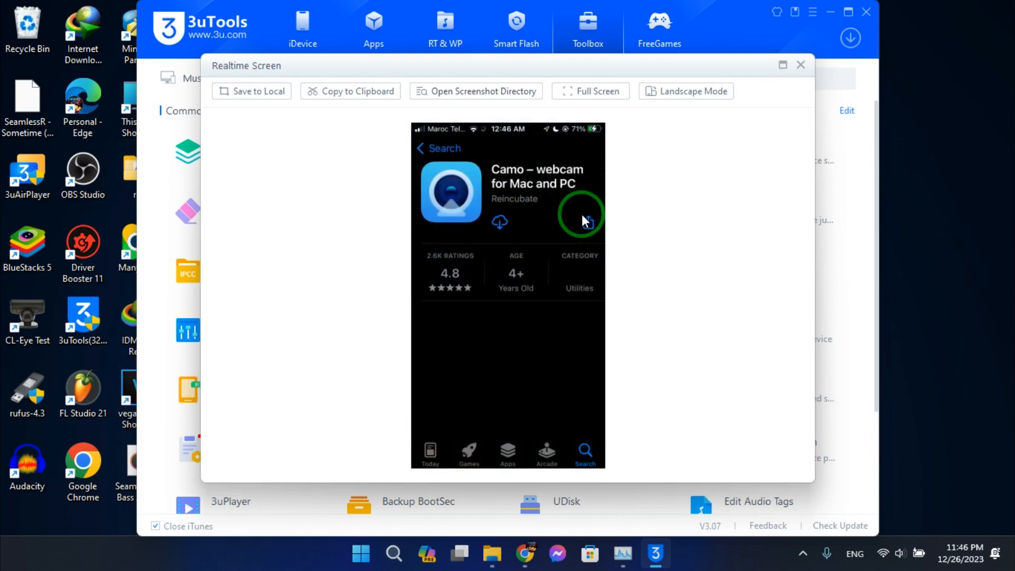
scroll("down", 3)
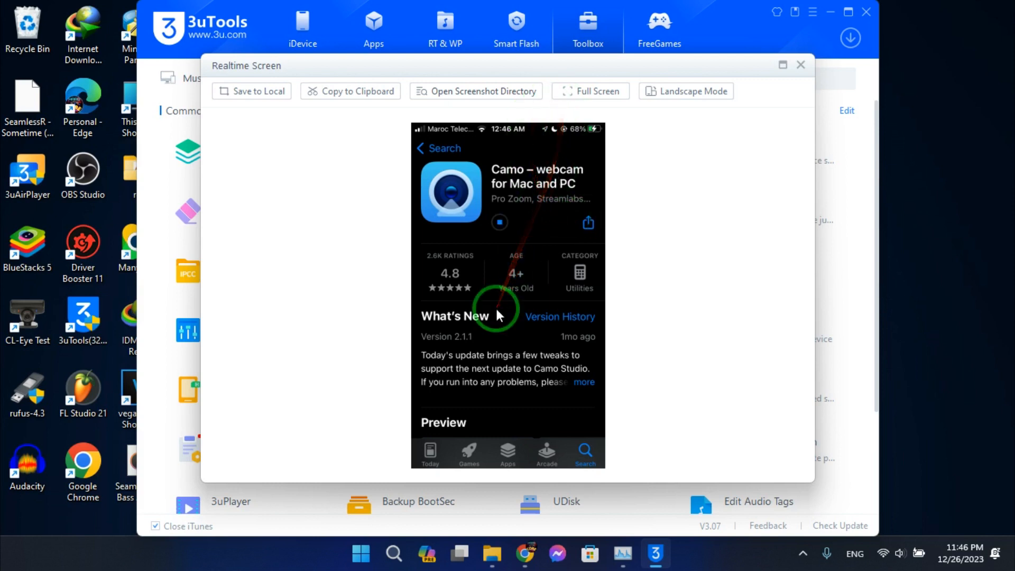
mouse_move(524, 392)
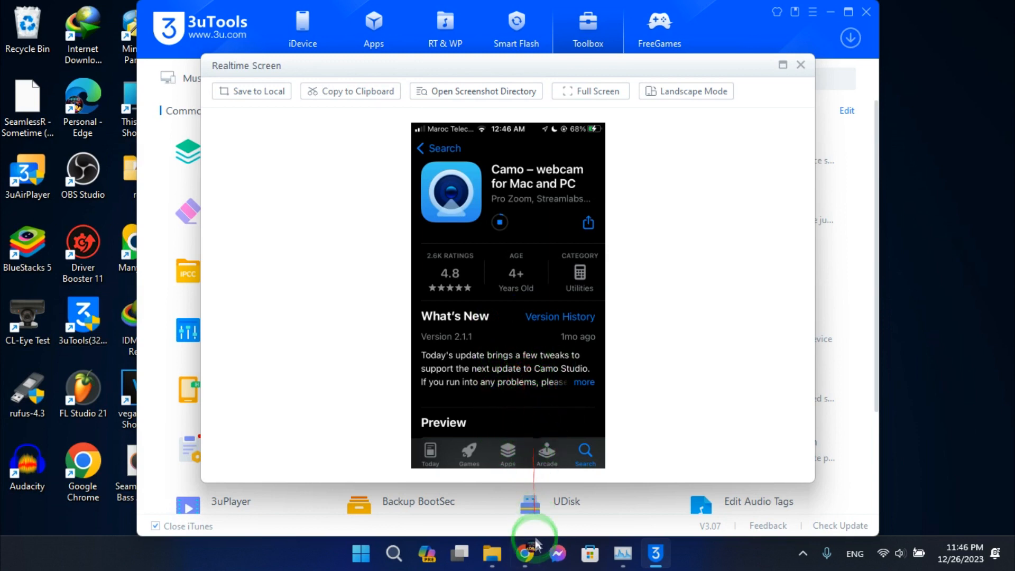
Search Google in Chrome for 'camo webcam'.
left_click(526, 554)
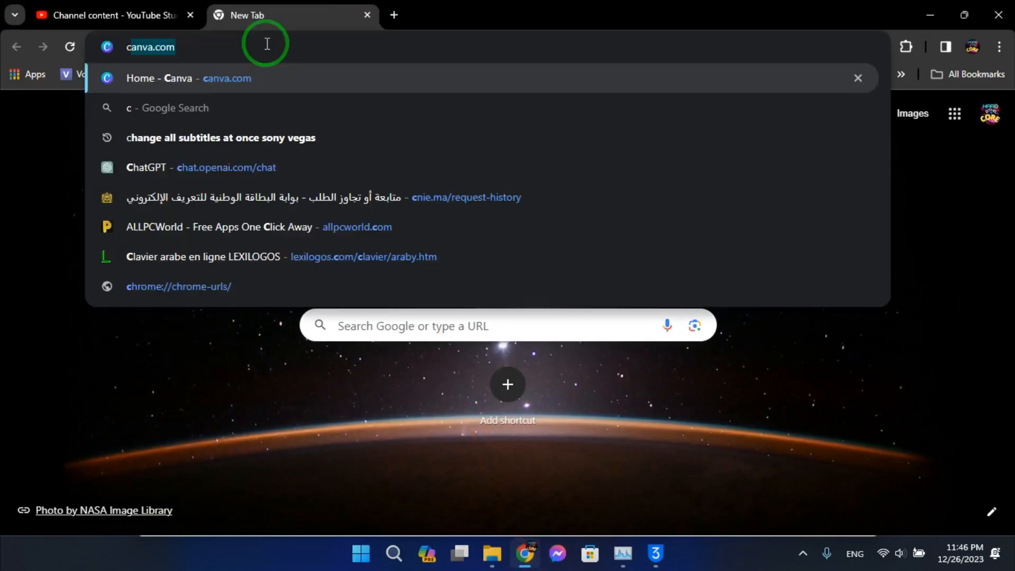
type("camo")
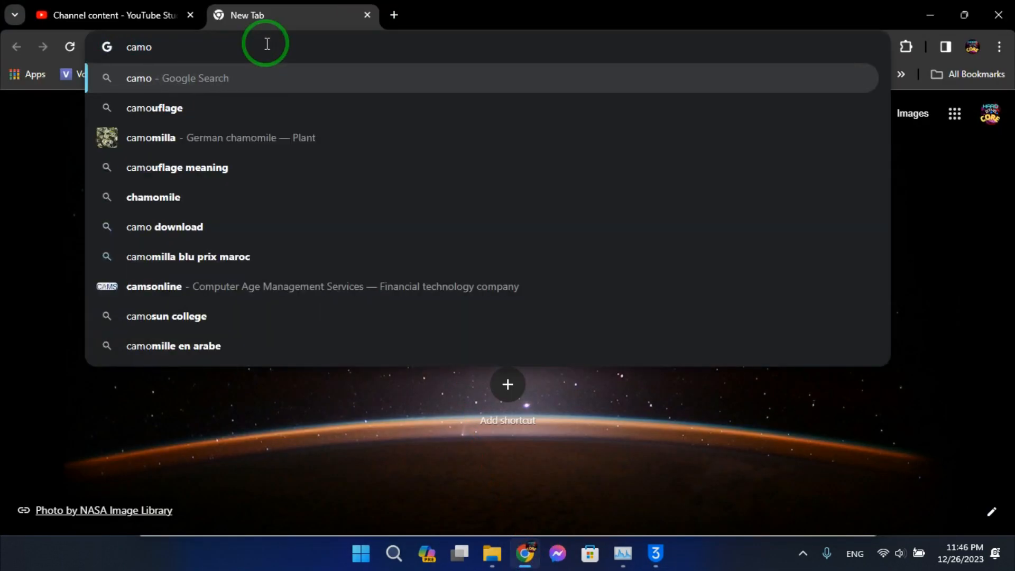
type("w")
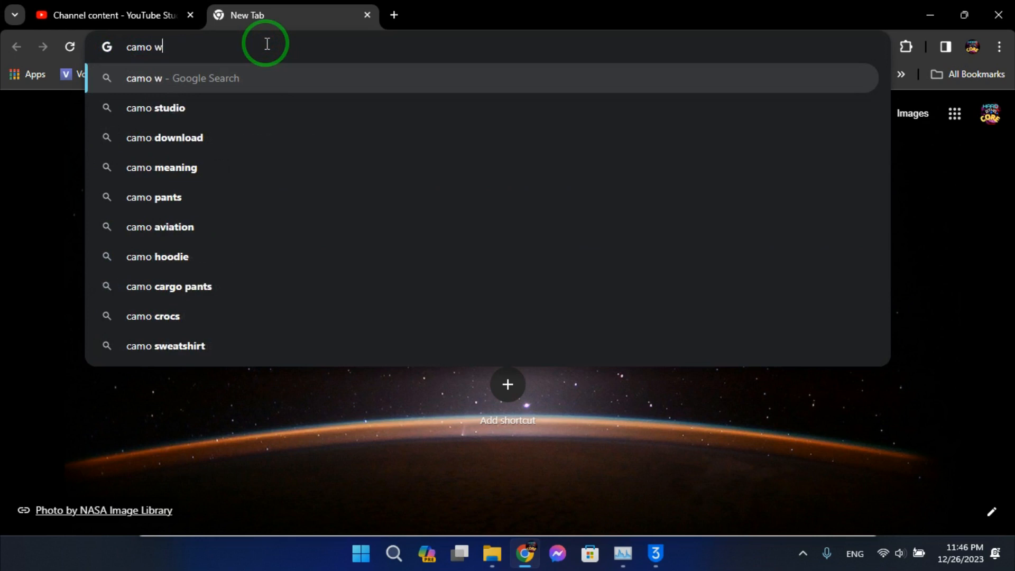
type("ebca")
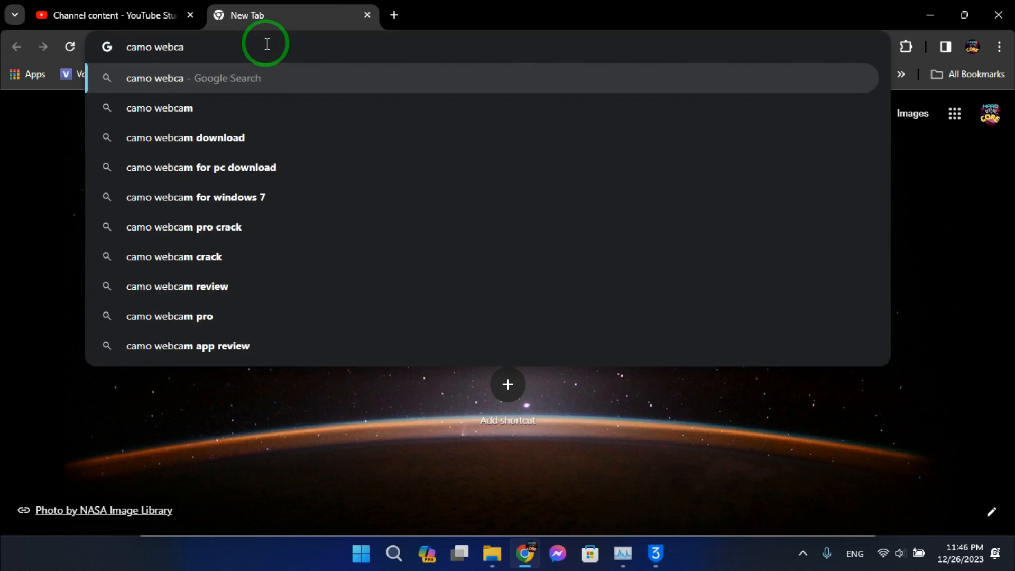
left_click(186, 138)
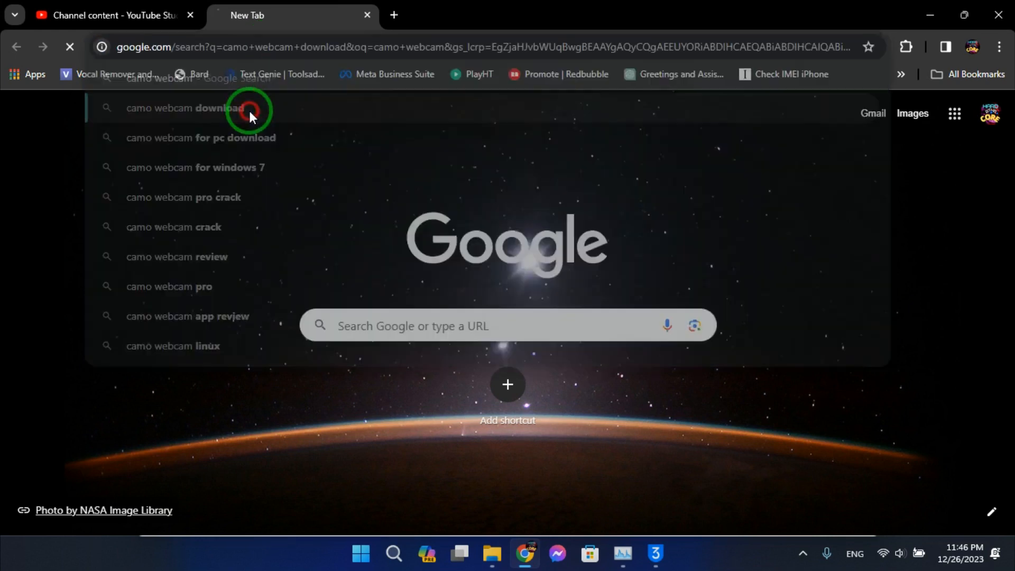
left_click(187, 108)
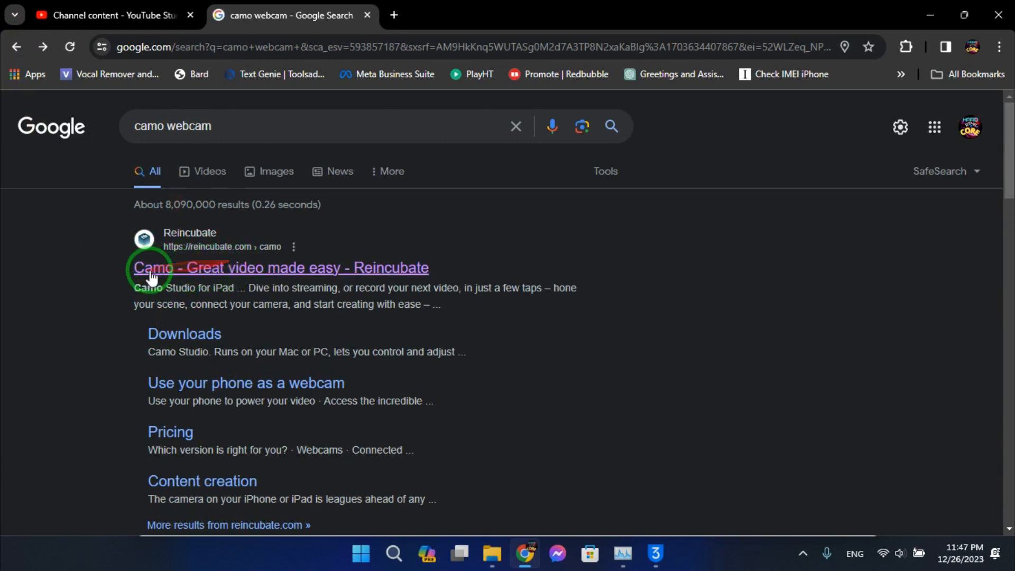
mouse_move(207, 268)
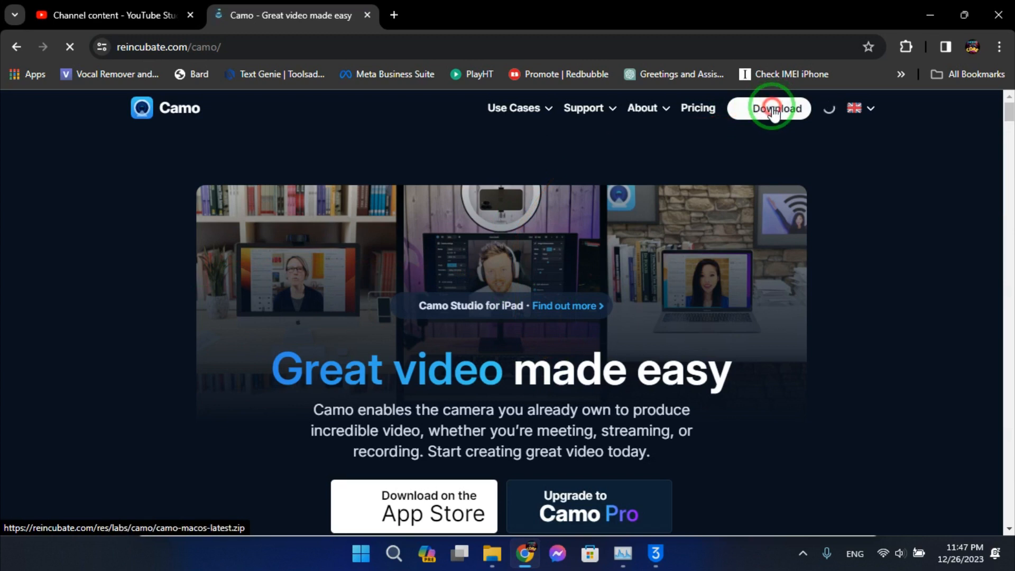
Download Camo Studio for Windows from Reincubate's Camo website.
left_click(775, 108)
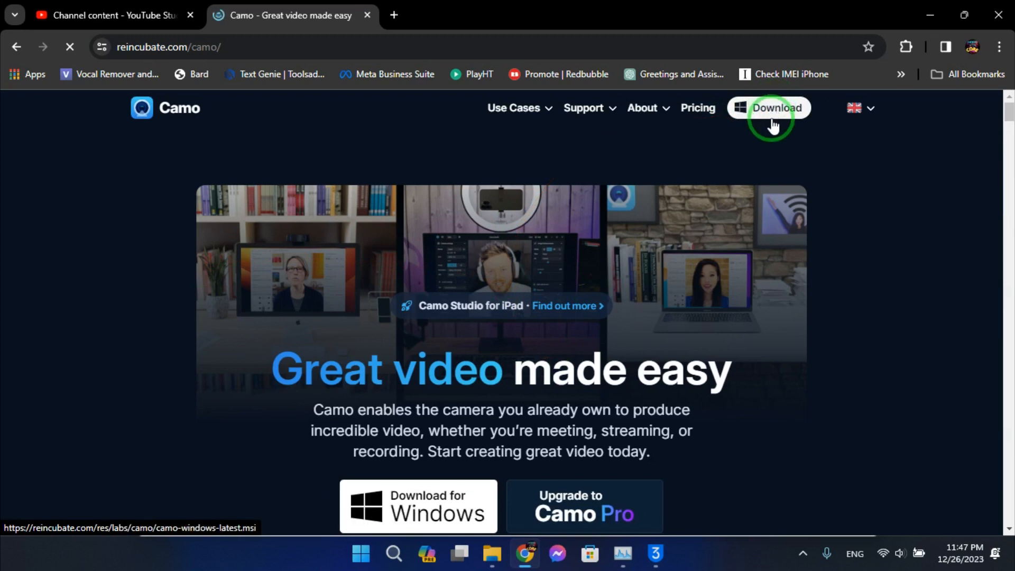
left_click(775, 108)
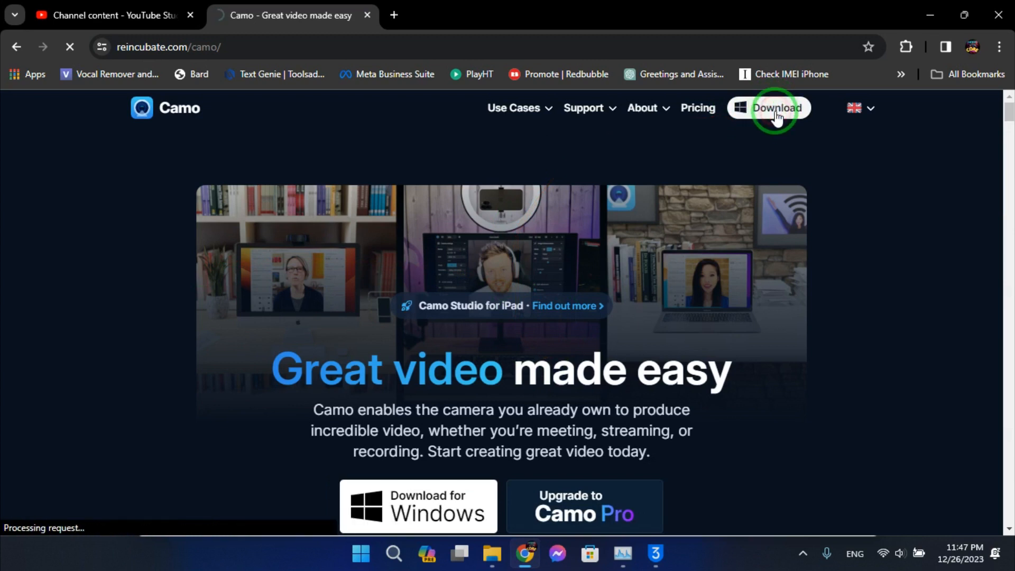
left_click(776, 108)
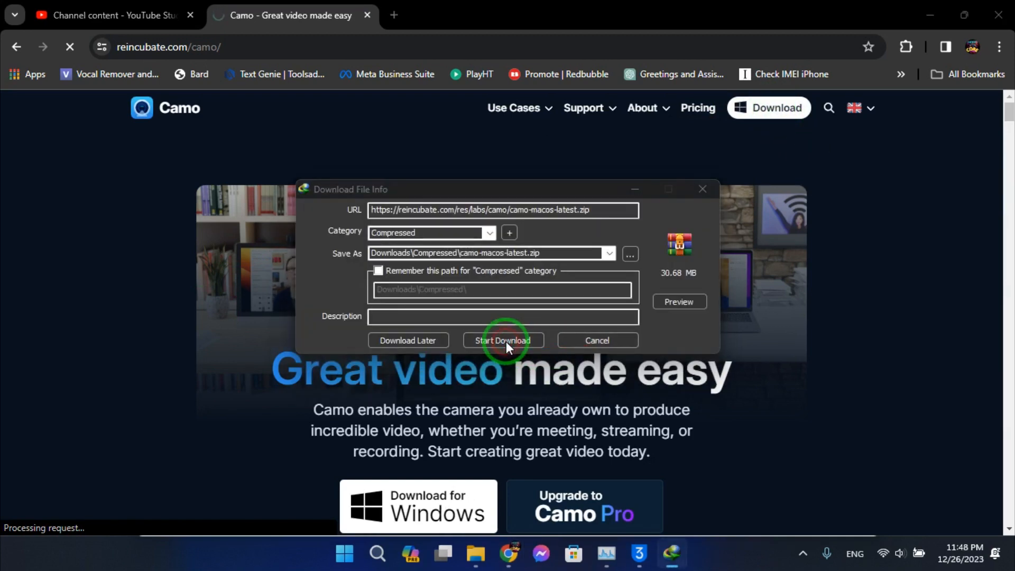
left_click(502, 340)
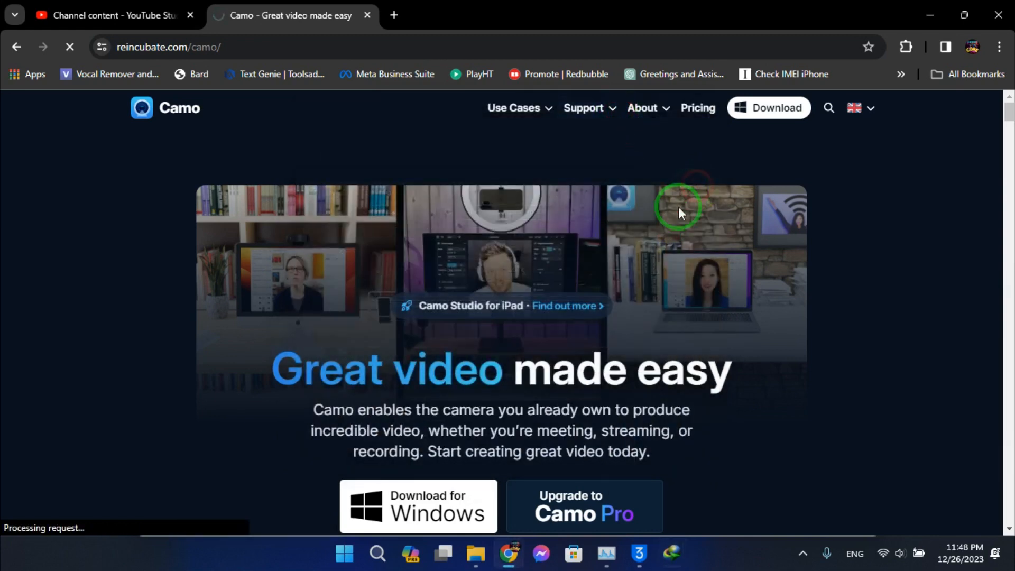
left_click(640, 554)
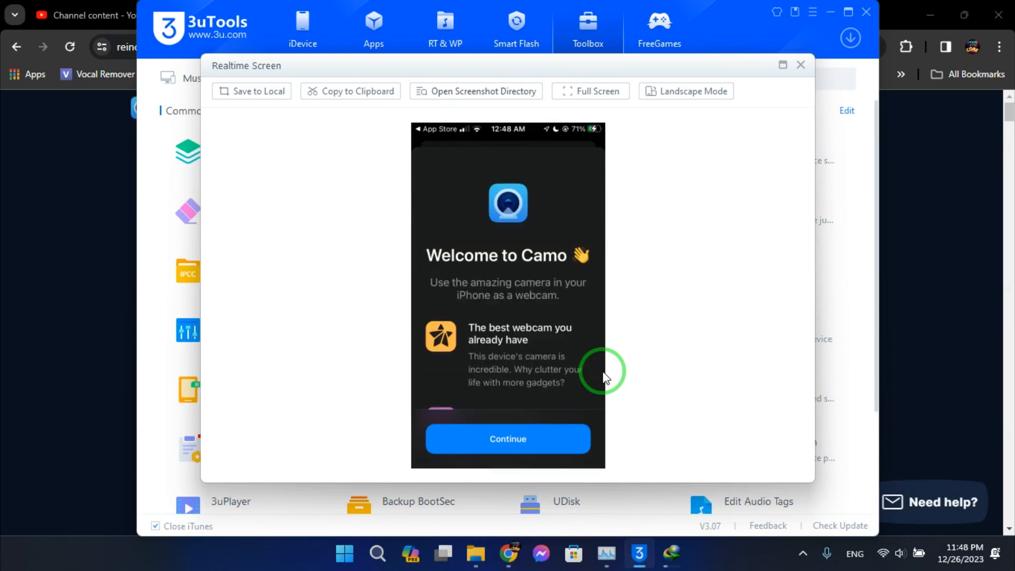
Grant Camo local network, camera and microphone access and finish its Get Started screen.
left_click(507, 439)
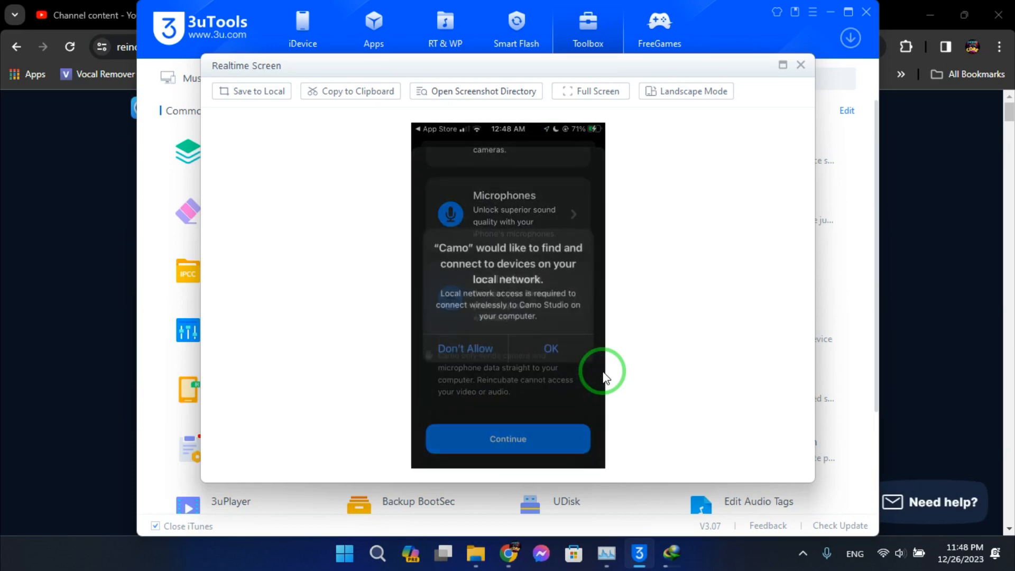
left_click(551, 349)
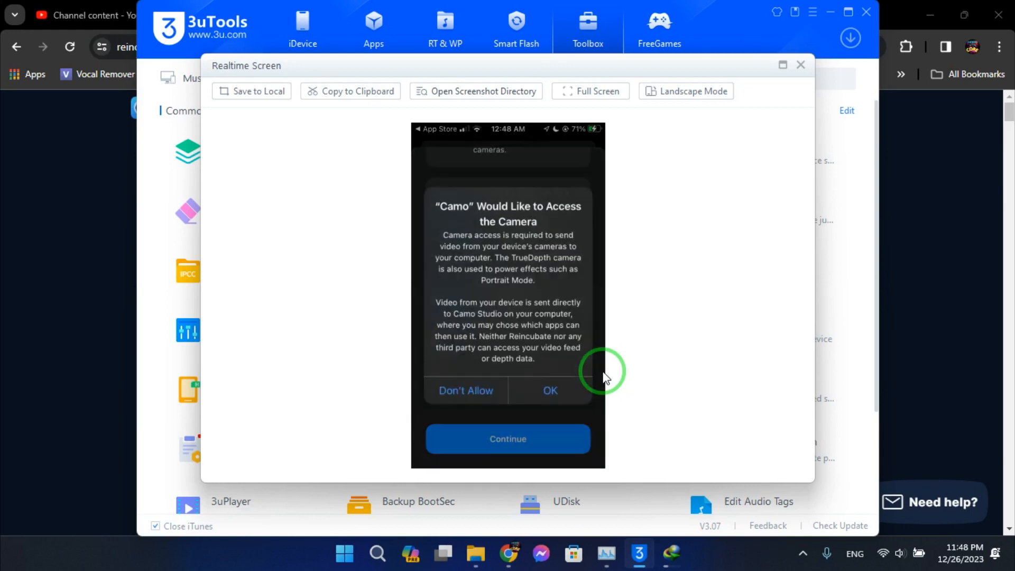
left_click(551, 390)
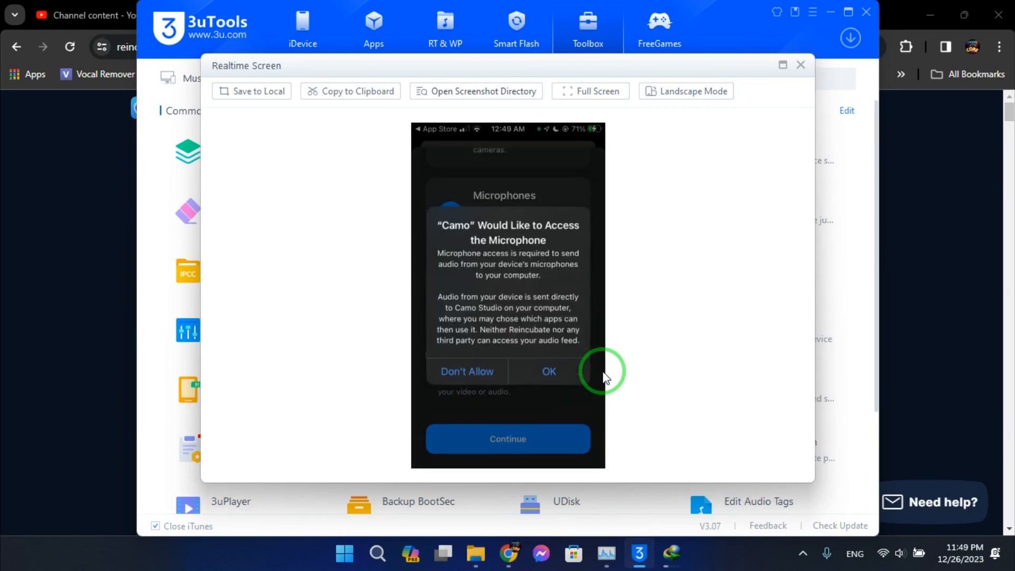
left_click(549, 372)
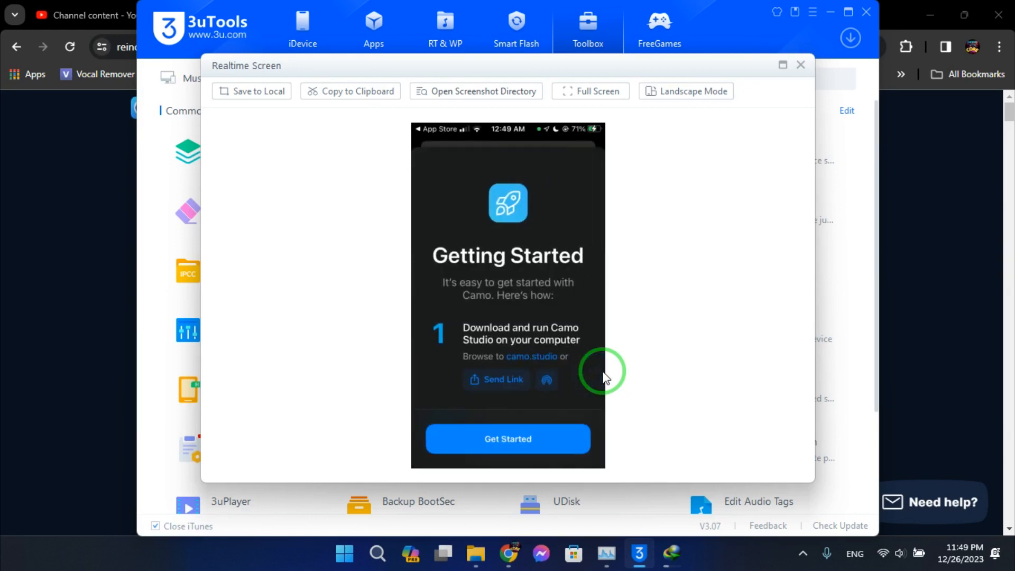
left_click(507, 439)
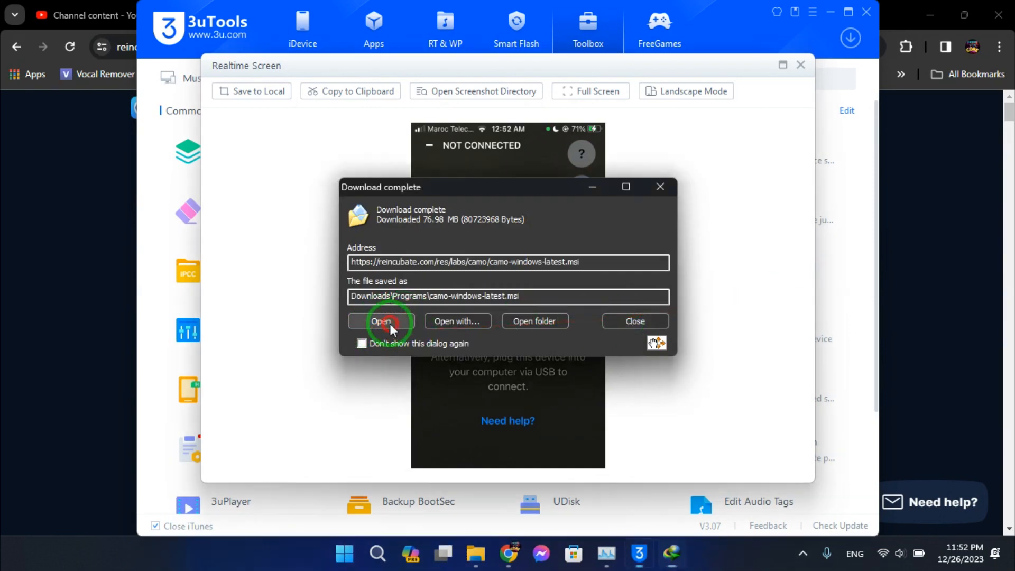
Run the Camo Studio installer, accept the license terms and start installation.
left_click(382, 321)
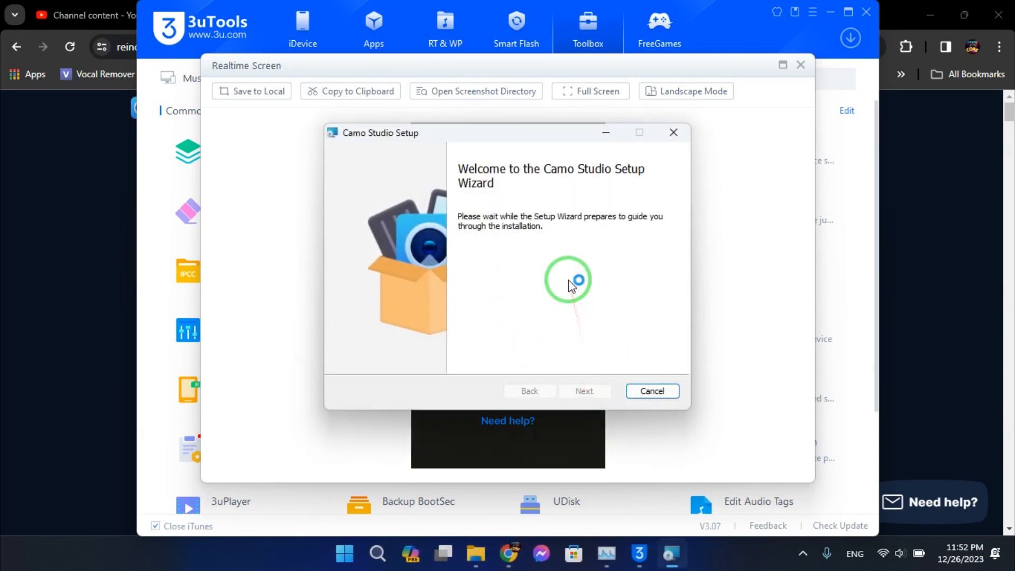
mouse_move(574, 295)
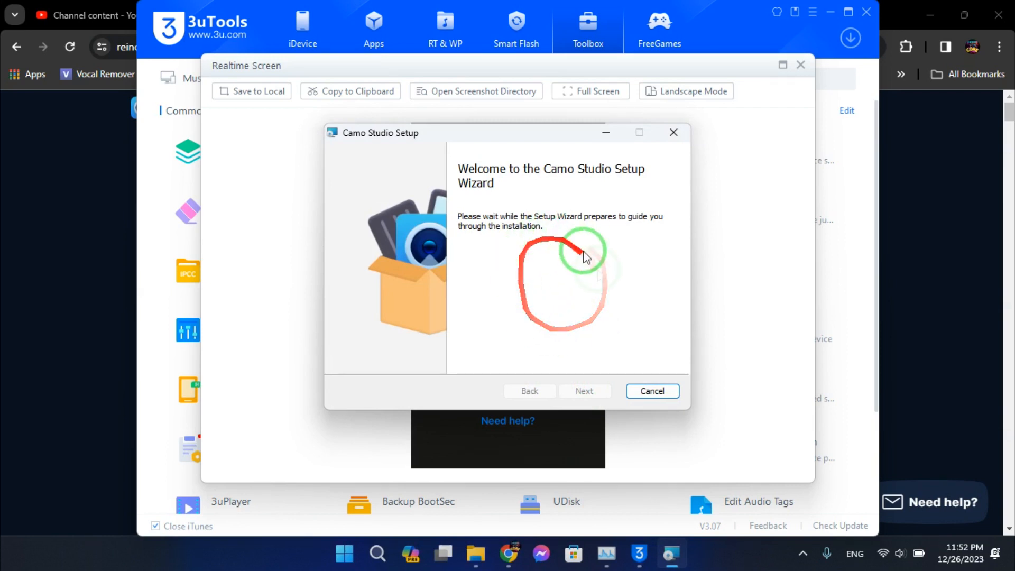
left_click(584, 390)
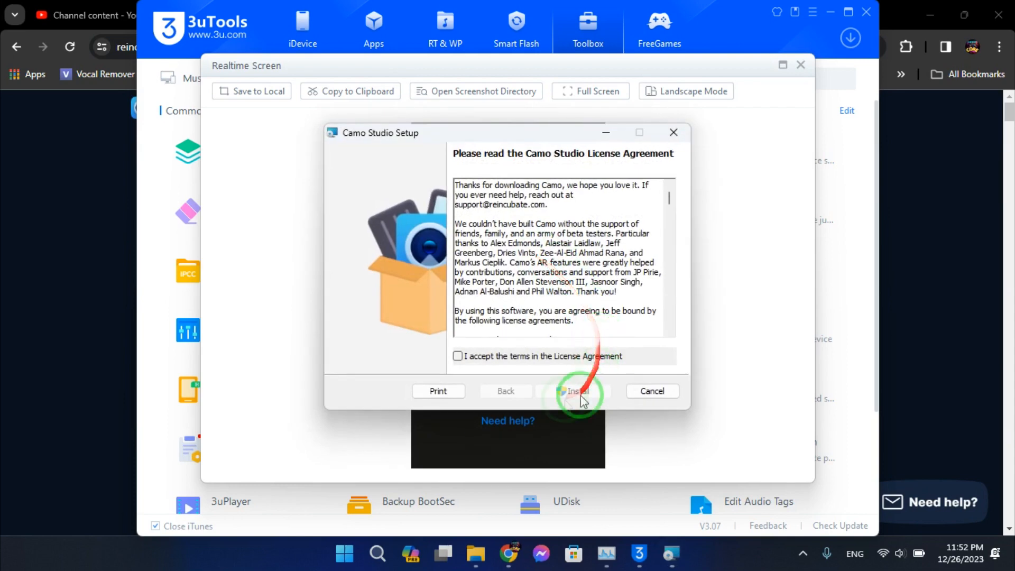
left_click(458, 356)
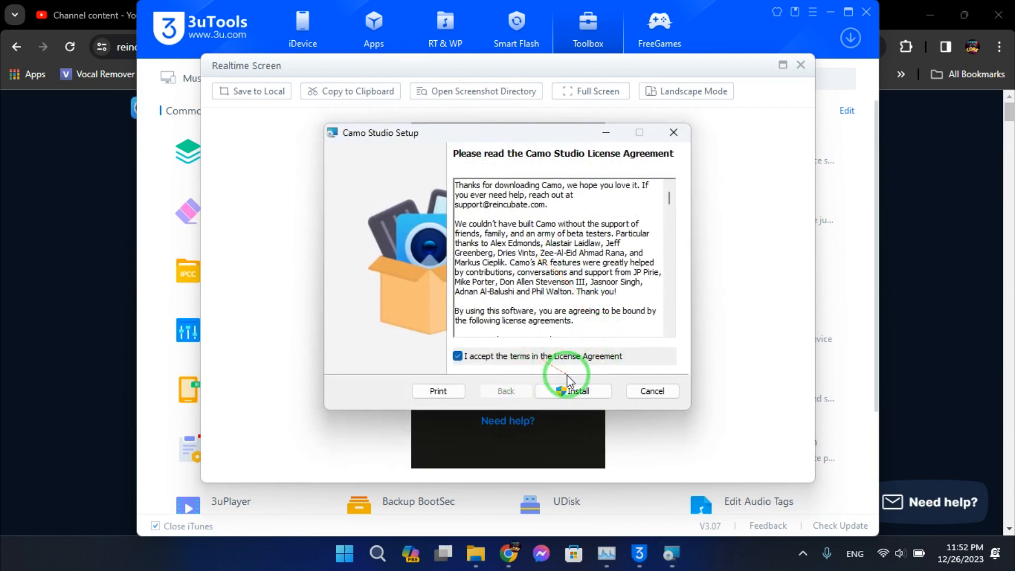
left_click(572, 390)
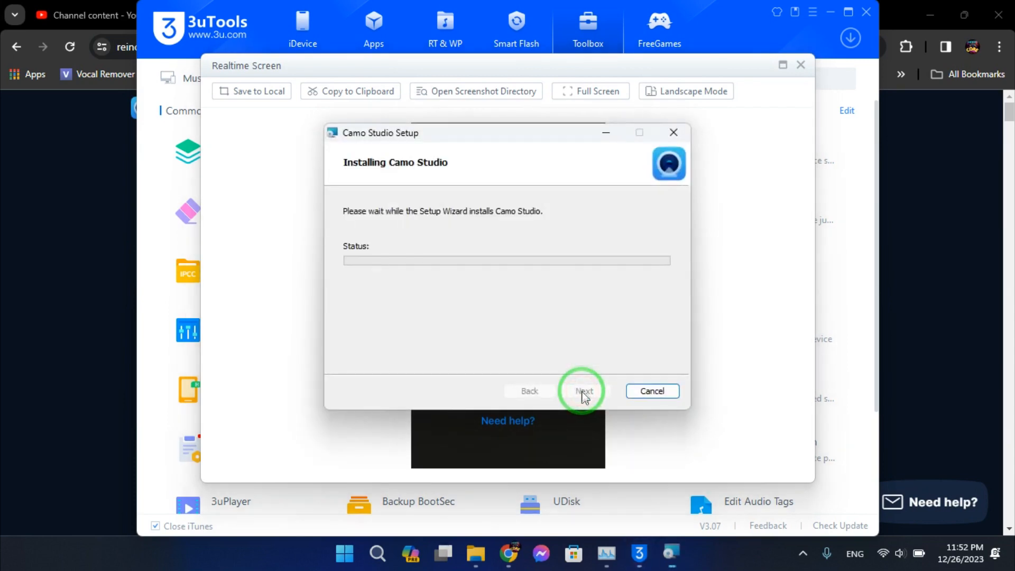
mouse_move(554, 334)
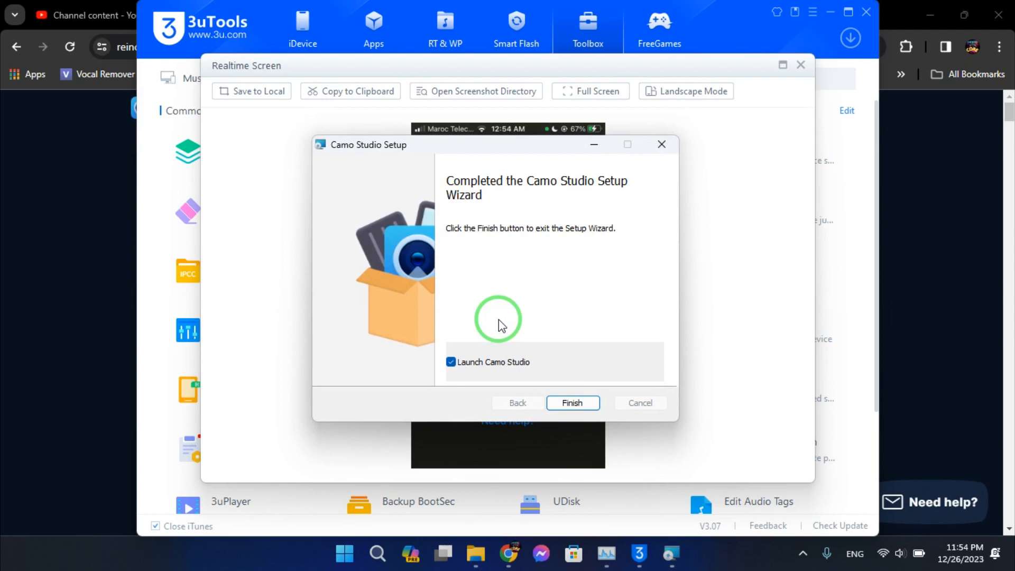
mouse_move(572, 403)
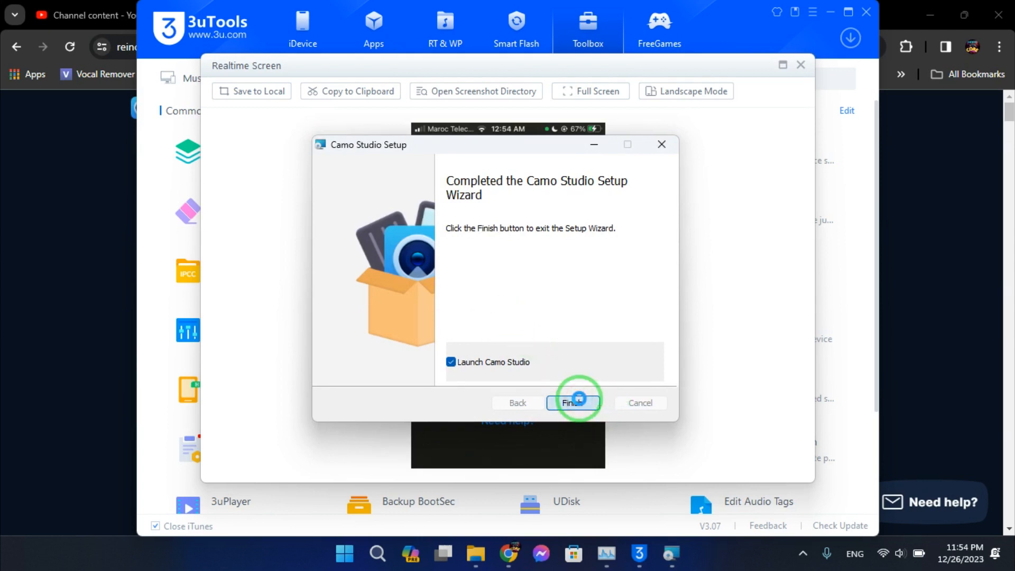
Finish the Camo Studio setup wizard with 'Launch Camo Studio' enabled.
left_click(573, 401)
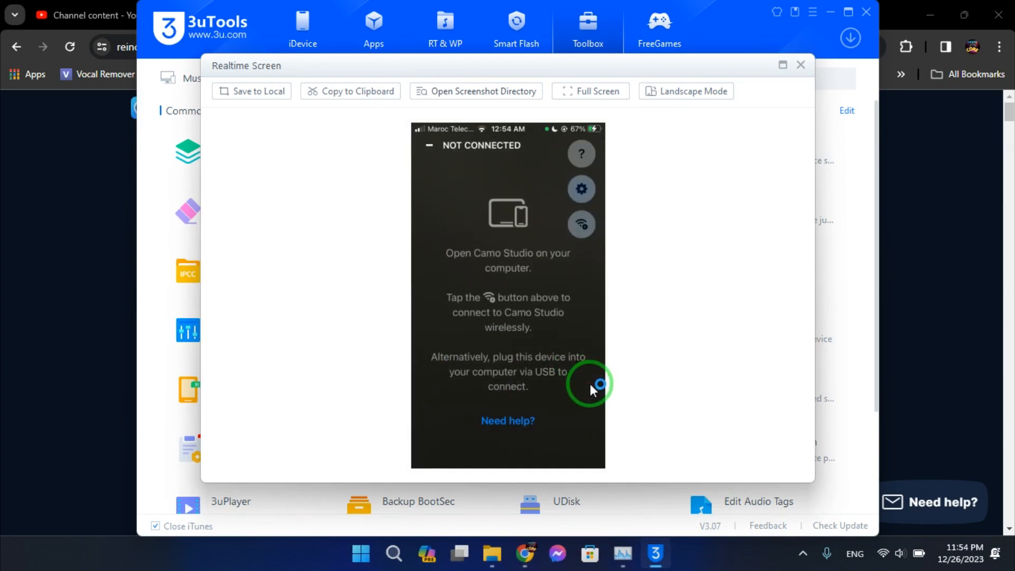
mouse_move(585, 367)
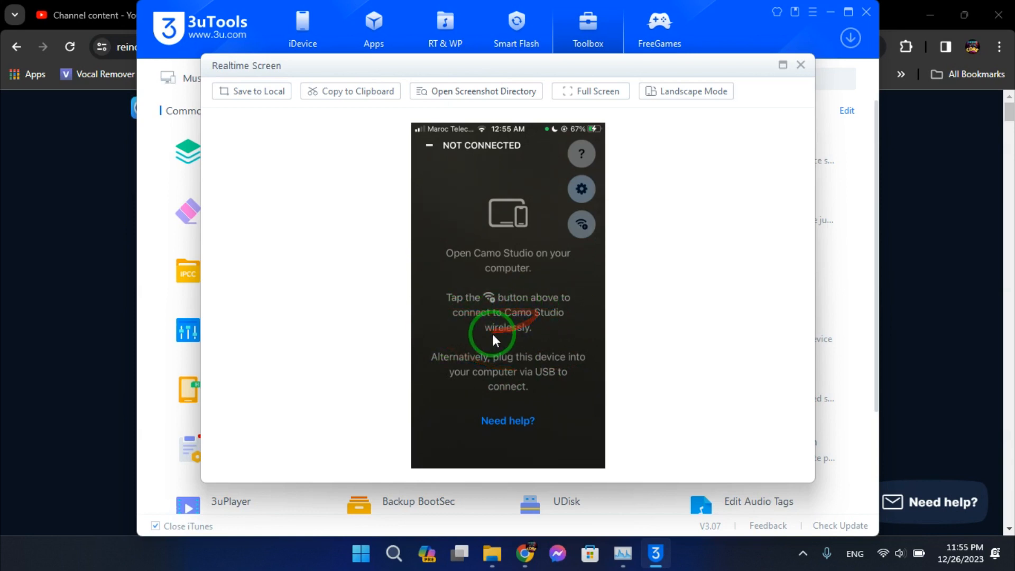
mouse_move(513, 380)
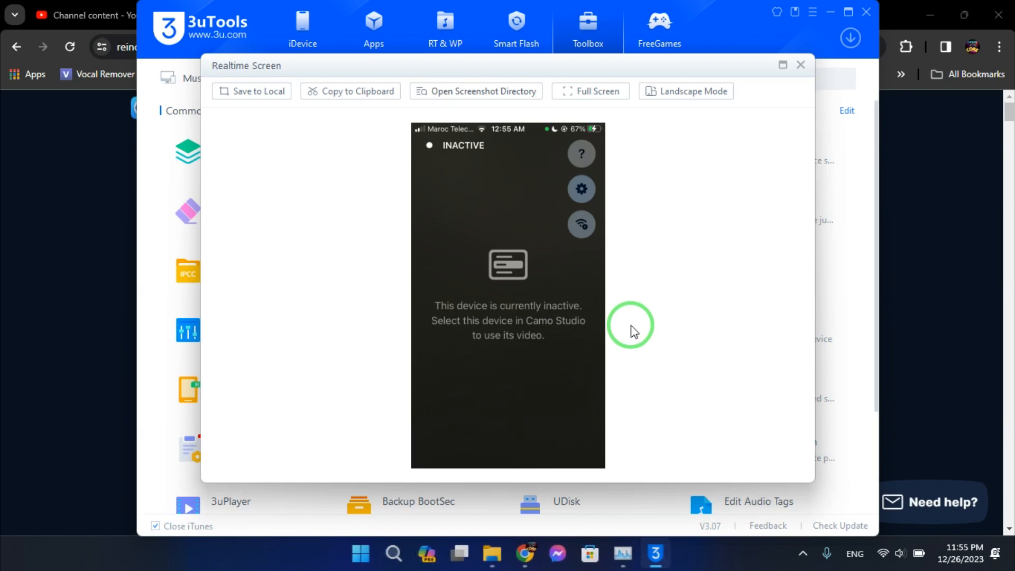
mouse_move(696, 340)
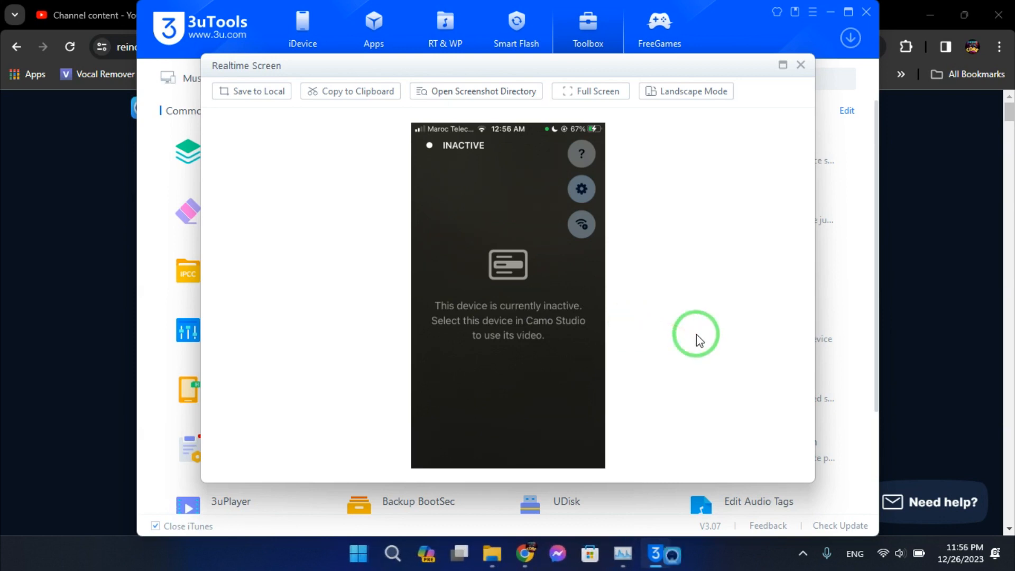
mouse_move(678, 554)
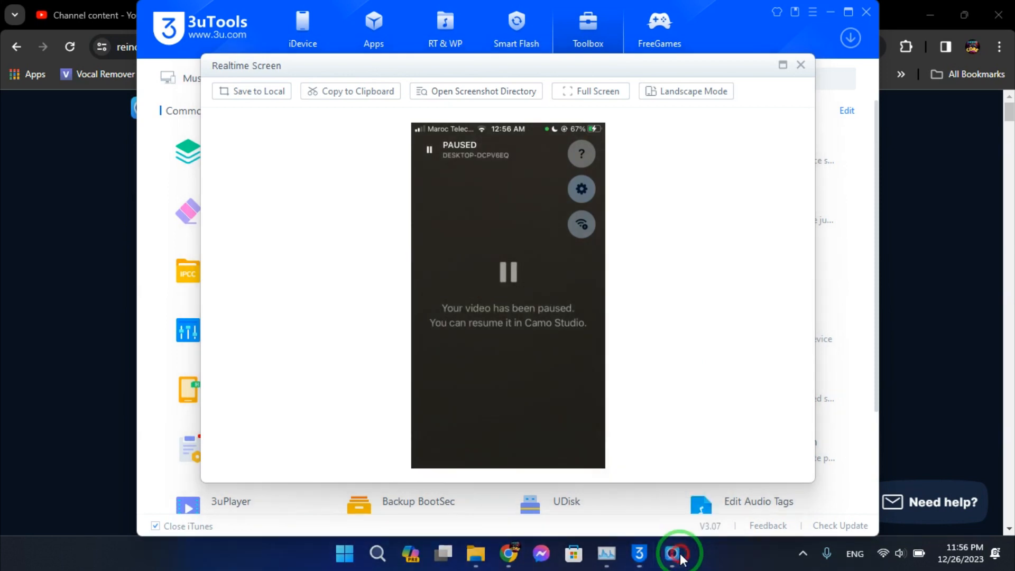
Bring Camo Studio forward and continue past the welcome and tour screens.
left_click(672, 553)
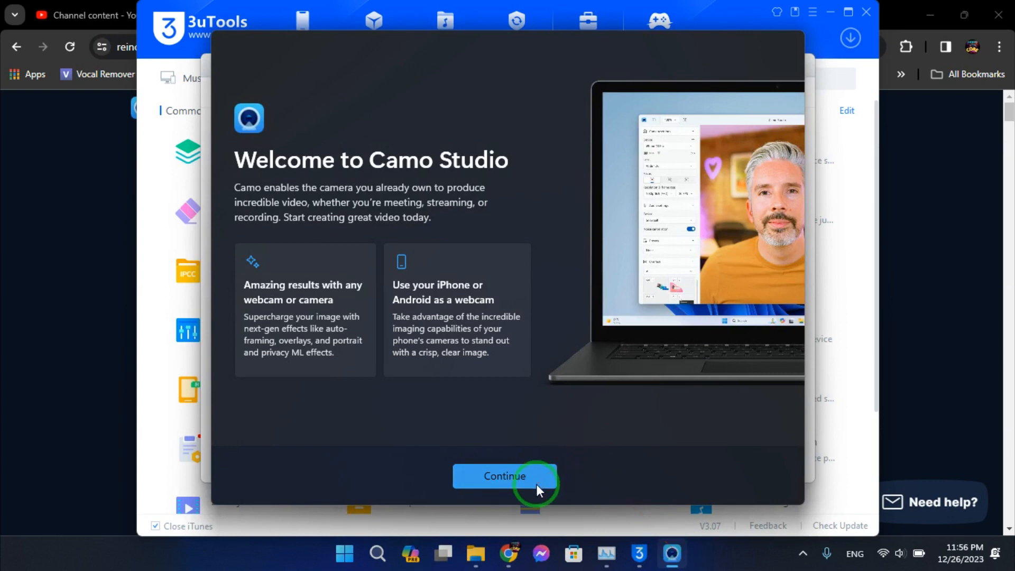
mouse_move(456, 366)
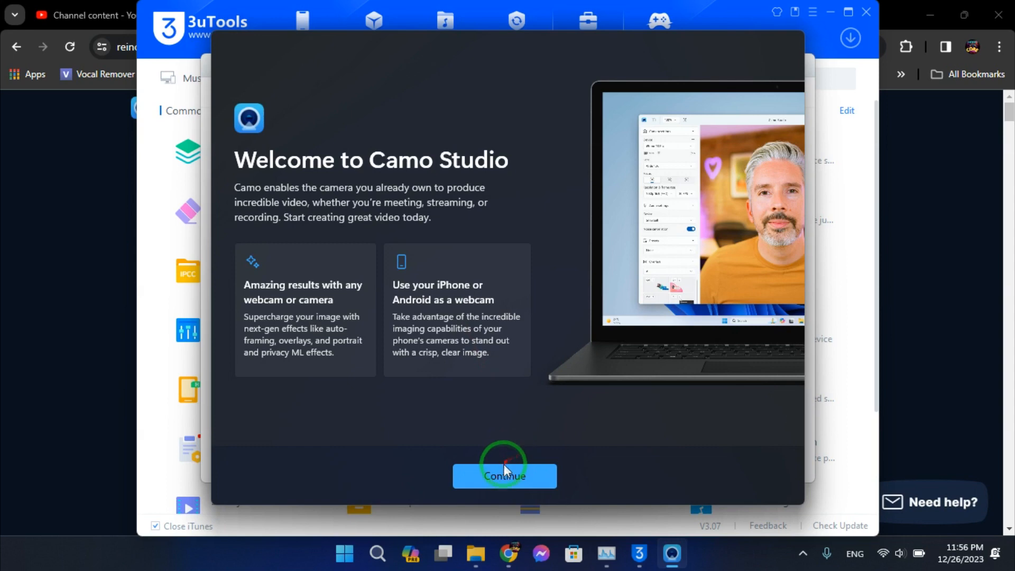
left_click(503, 476)
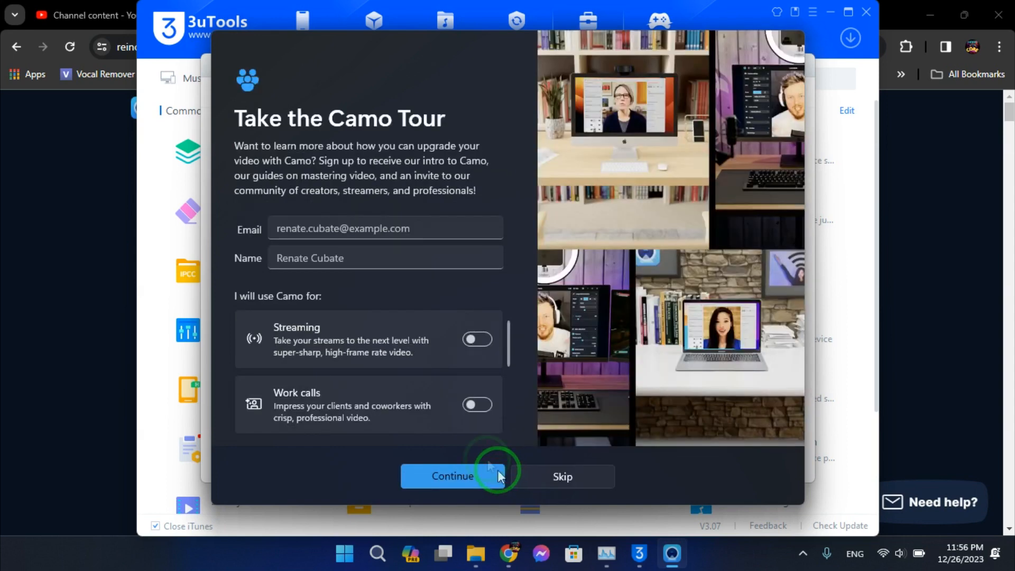
mouse_move(562, 476)
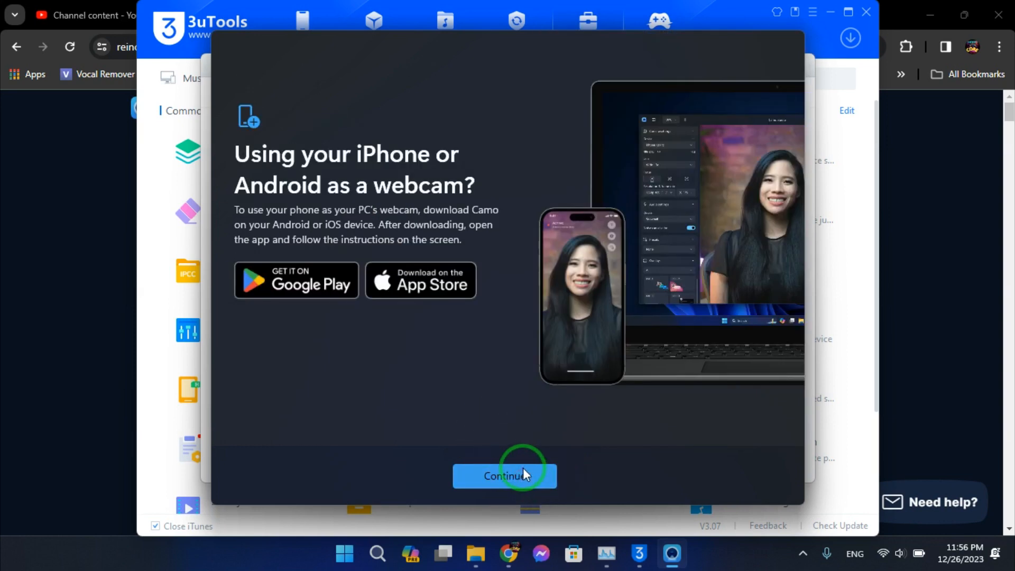
left_click(504, 476)
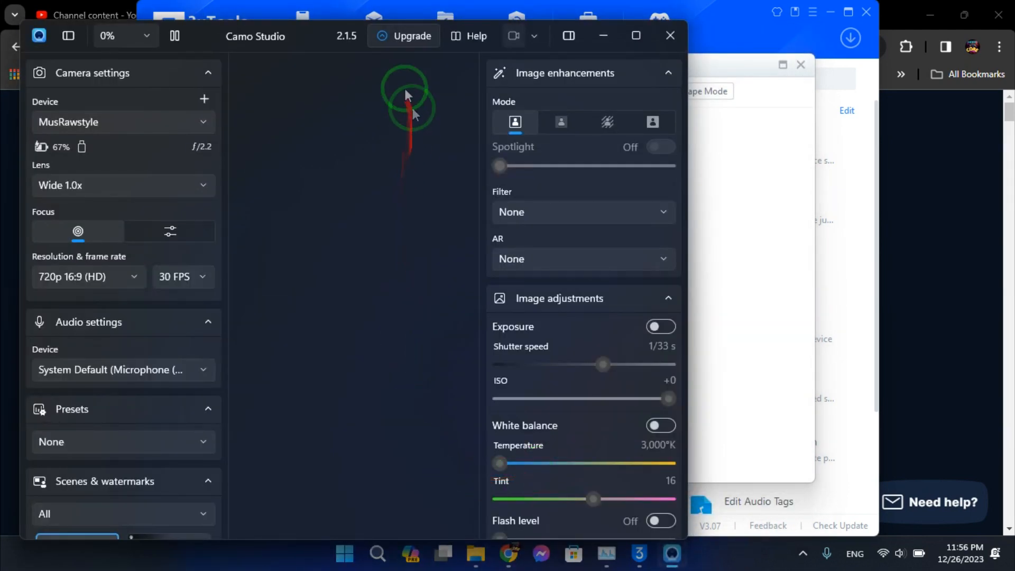
Retry the external microphone input error until the iPhone camera preview appears.
left_click(298, 47)
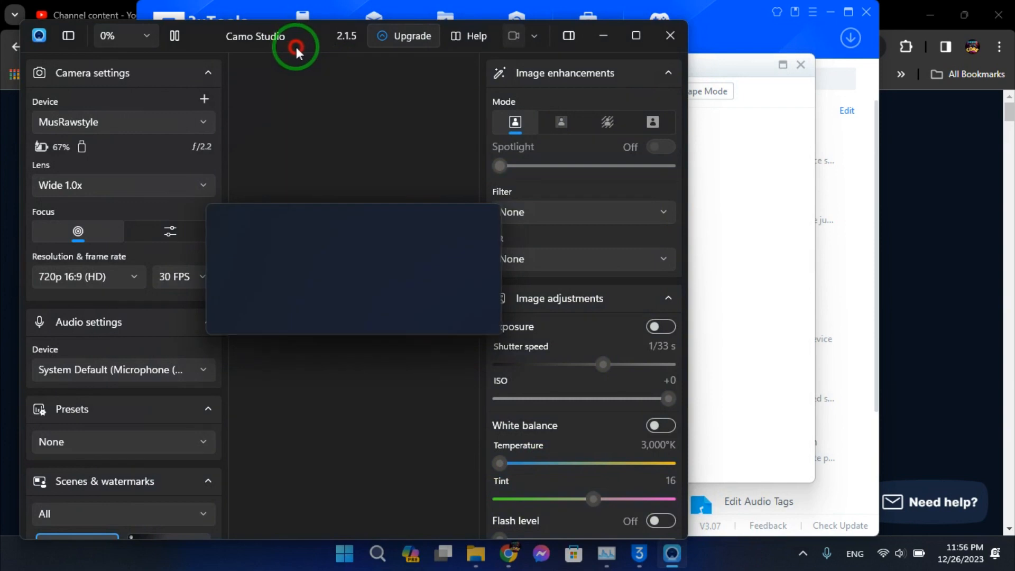
mouse_move(359, 196)
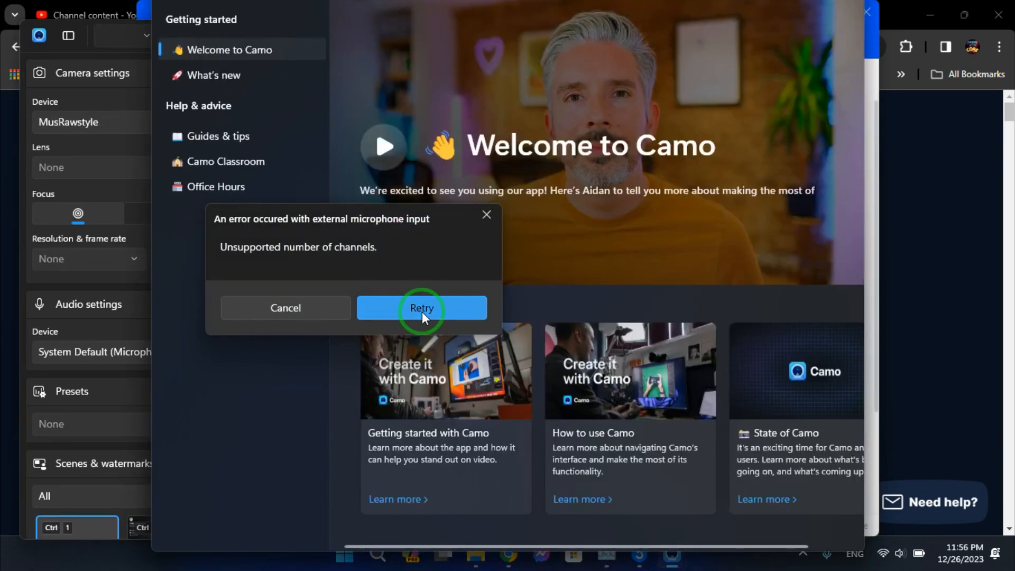
left_click(422, 308)
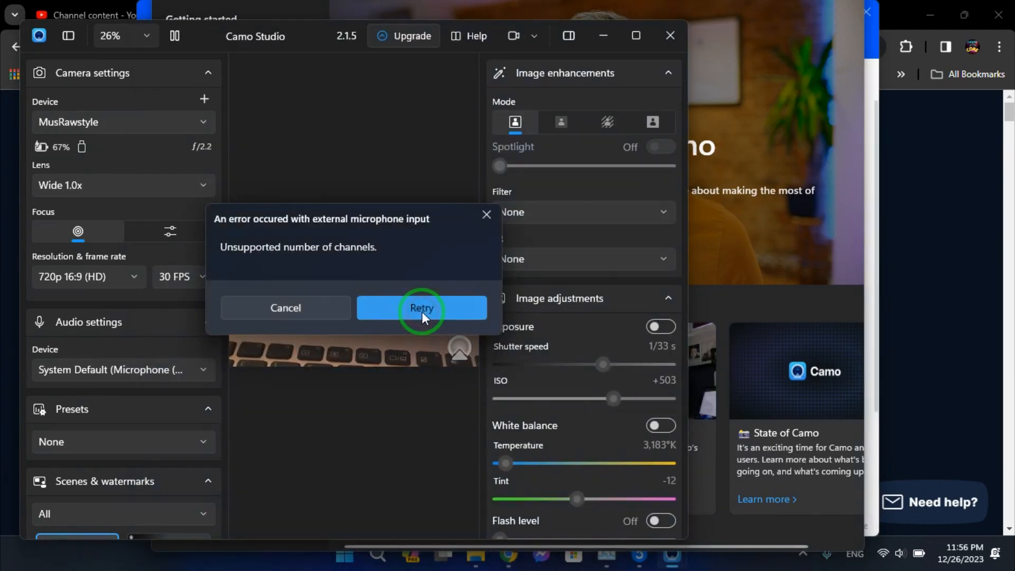
left_click(422, 308)
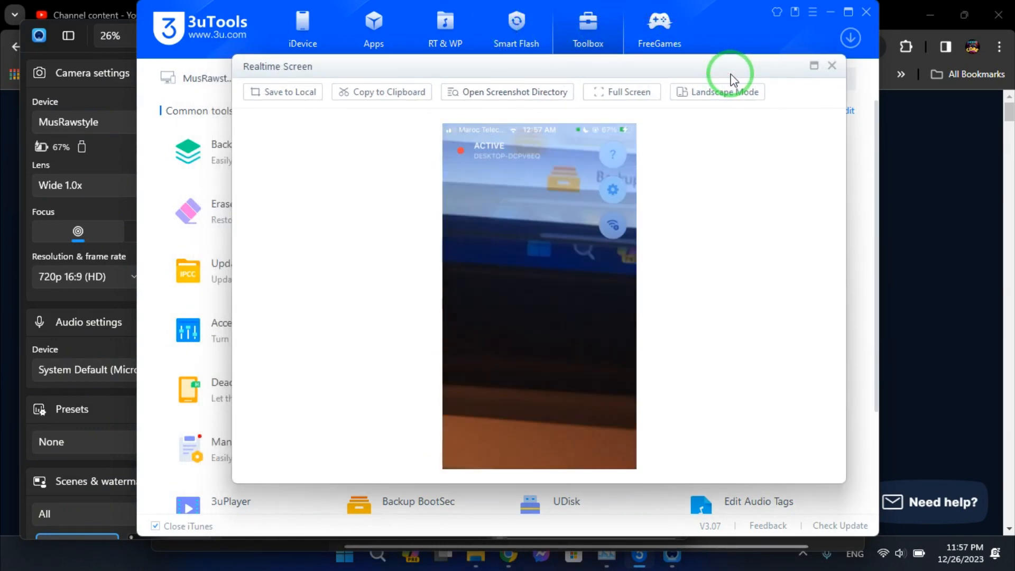
mouse_move(434, 308)
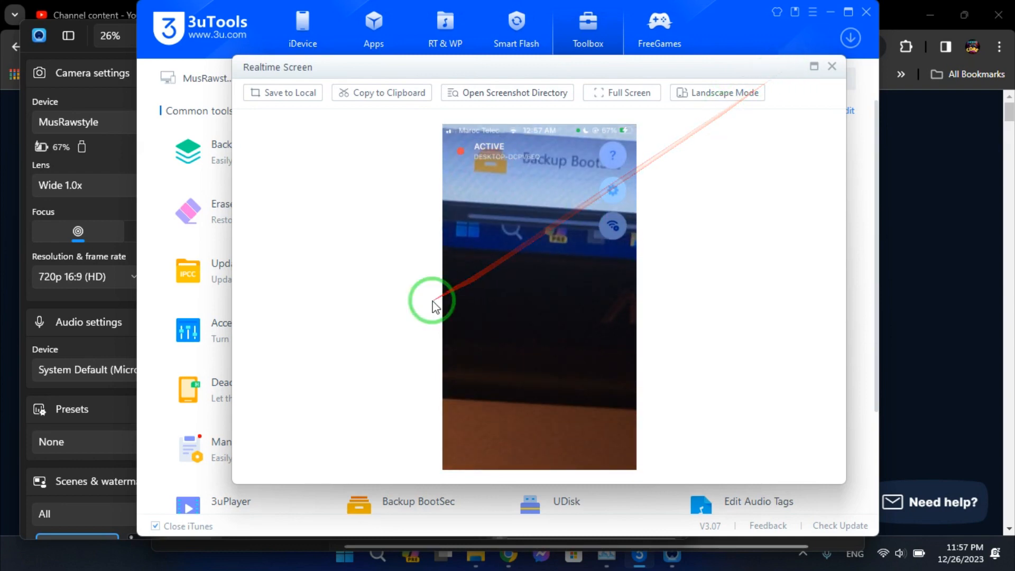
mouse_move(677, 555)
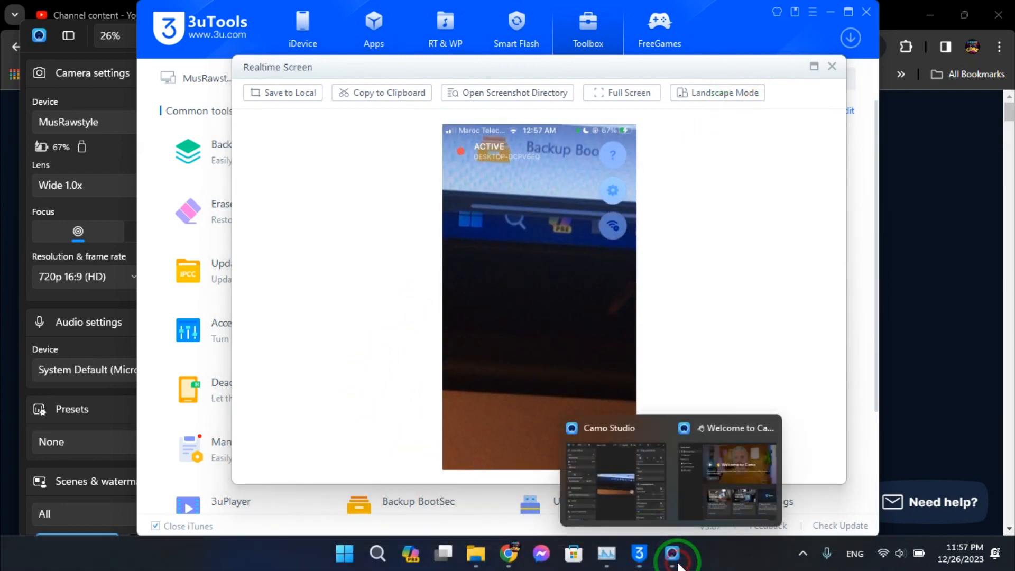
Return to the Camo Studio window showing the iPhone's live camera feed.
left_click(613, 482)
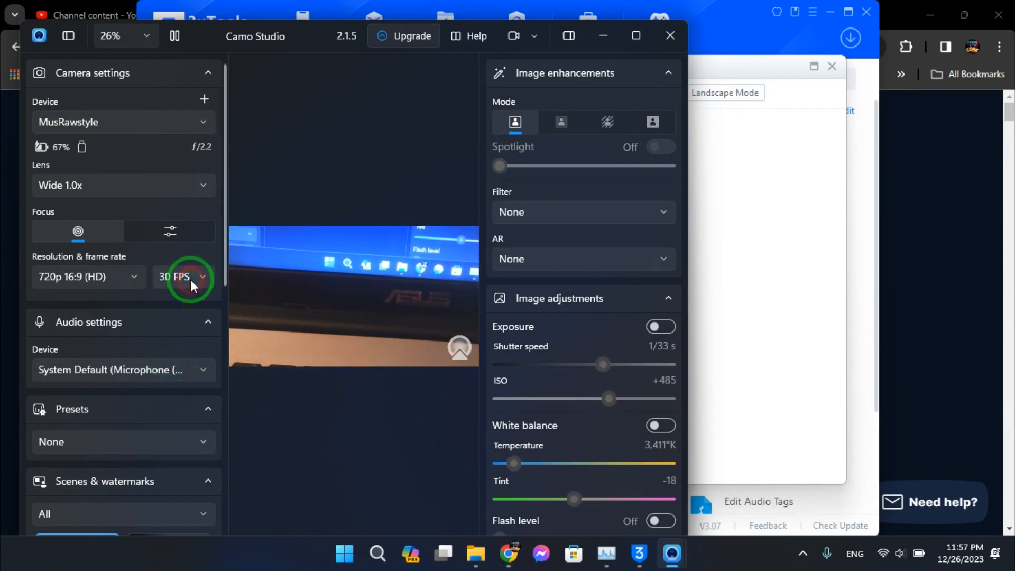
left_click(188, 276)
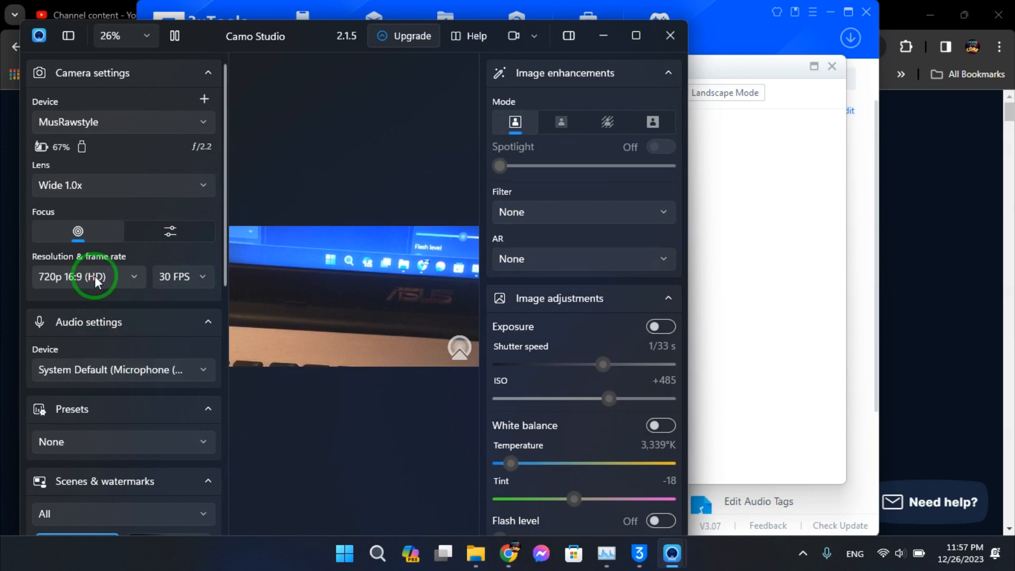
left_click(87, 277)
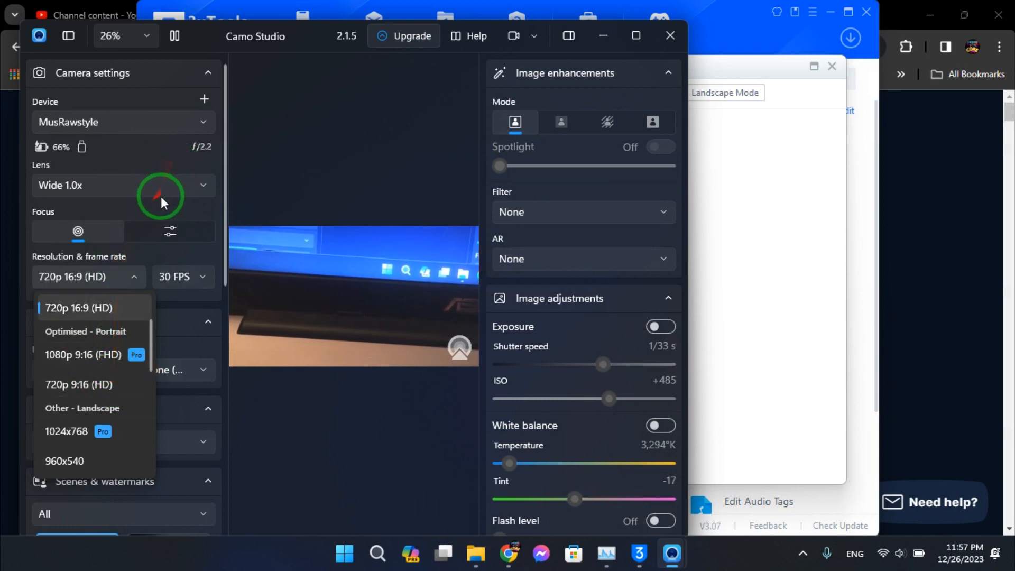
left_click(78, 307)
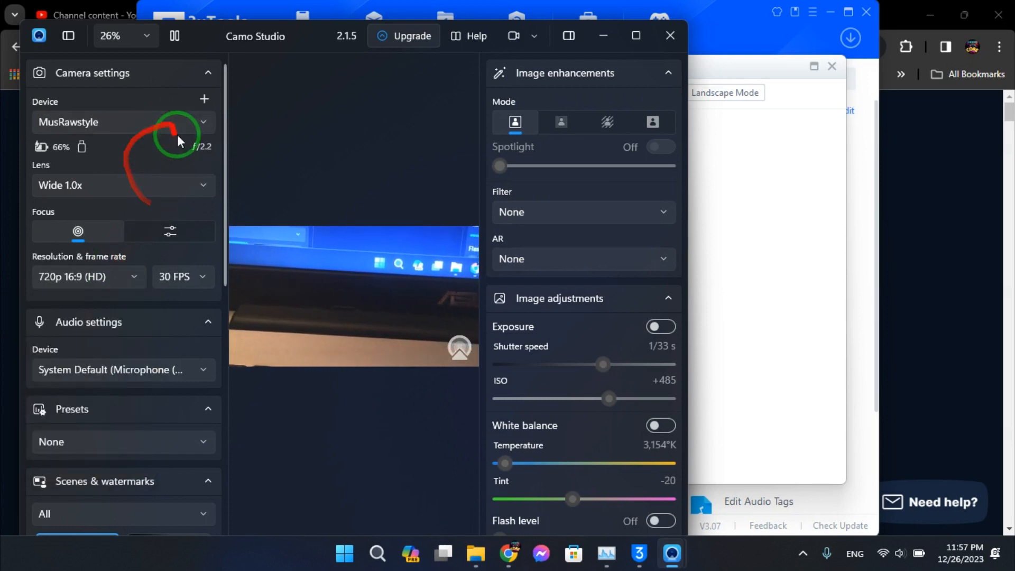
mouse_move(204, 298)
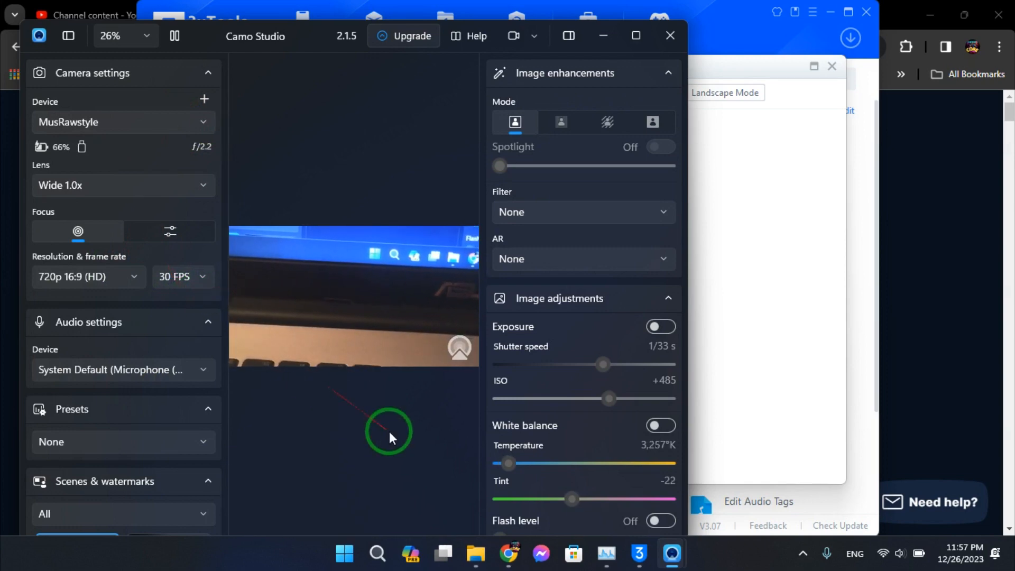
scroll("down", 3)
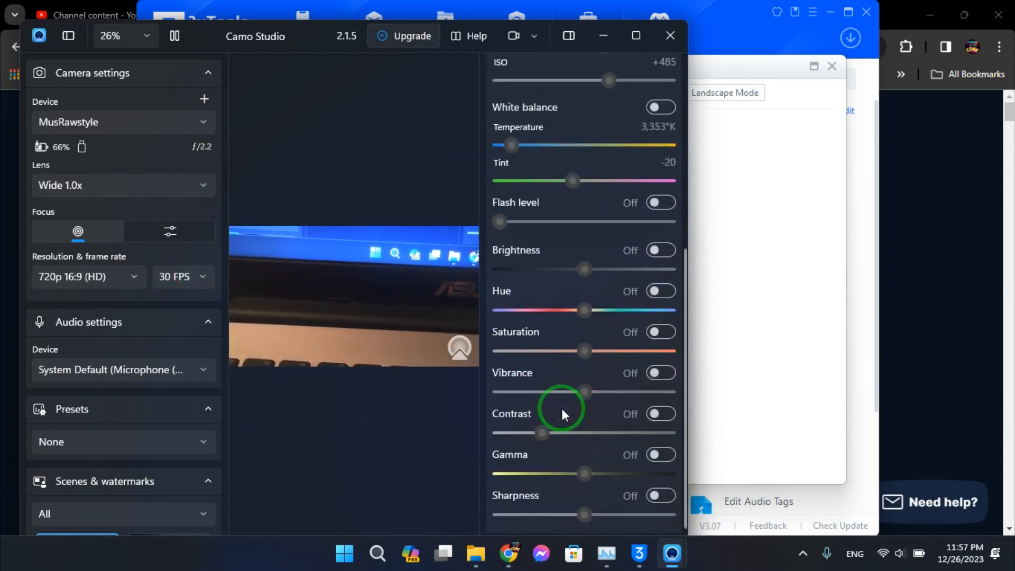
scroll("up", 3)
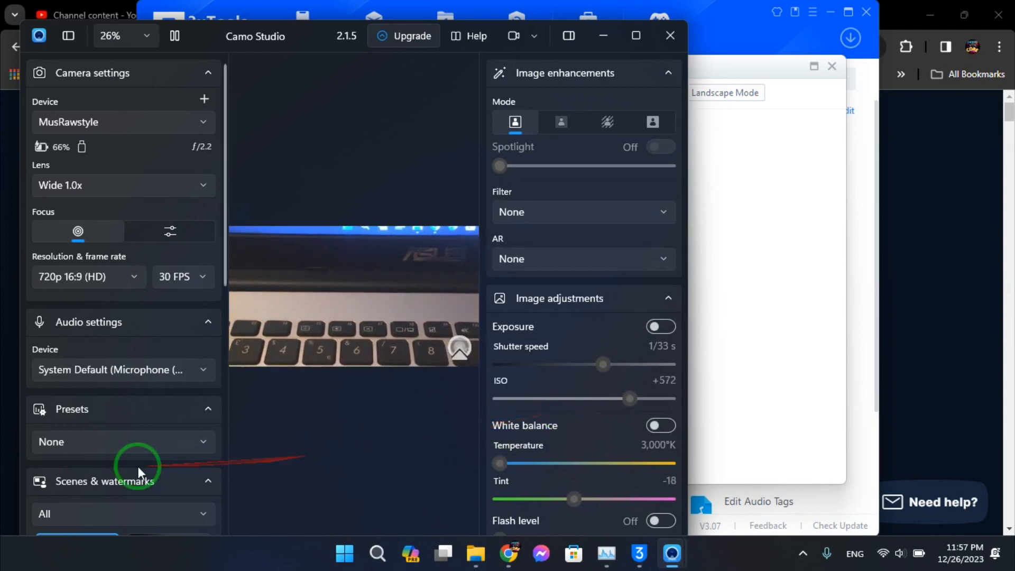
scroll("down", 3)
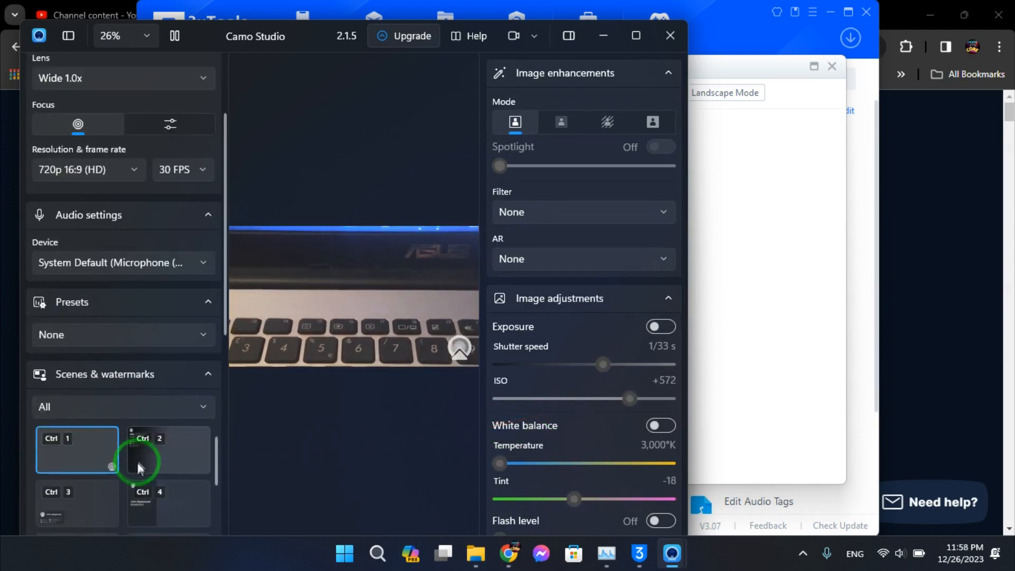